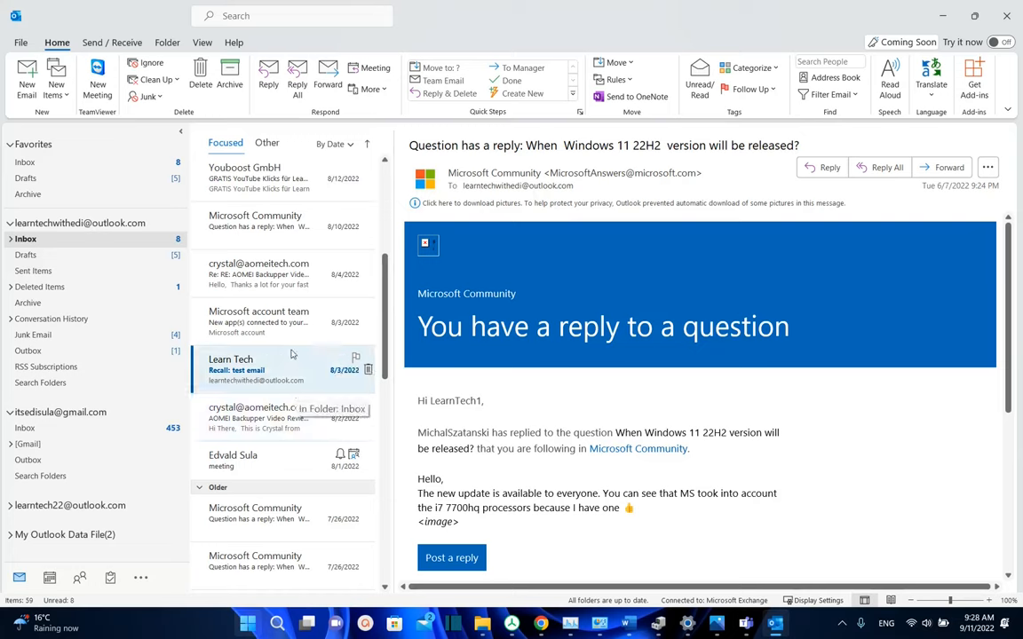
pyautogui.moveTo(284, 222)
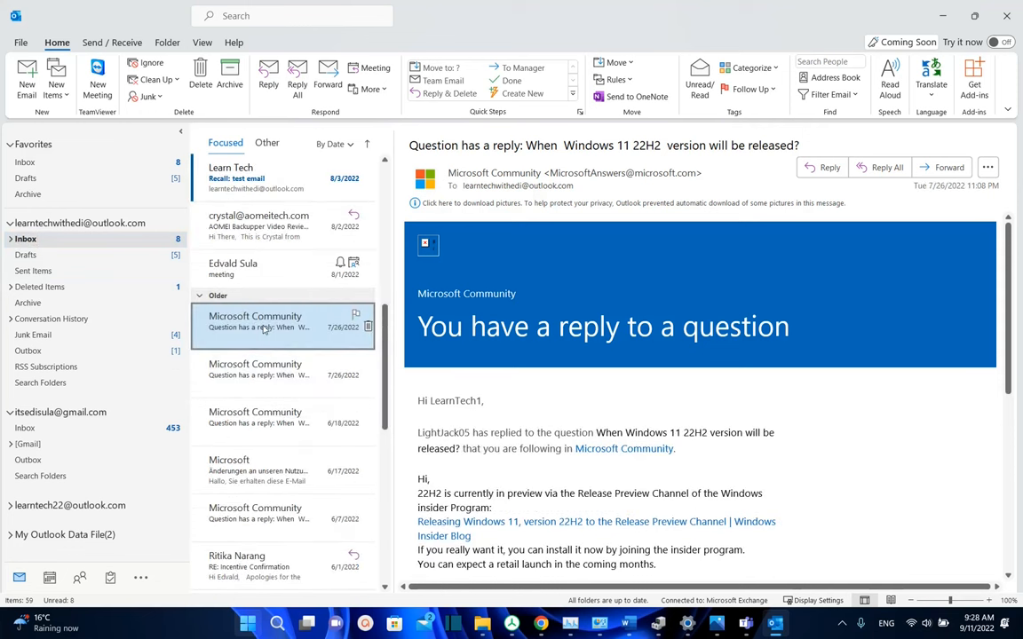
pyautogui.moveTo(259, 326)
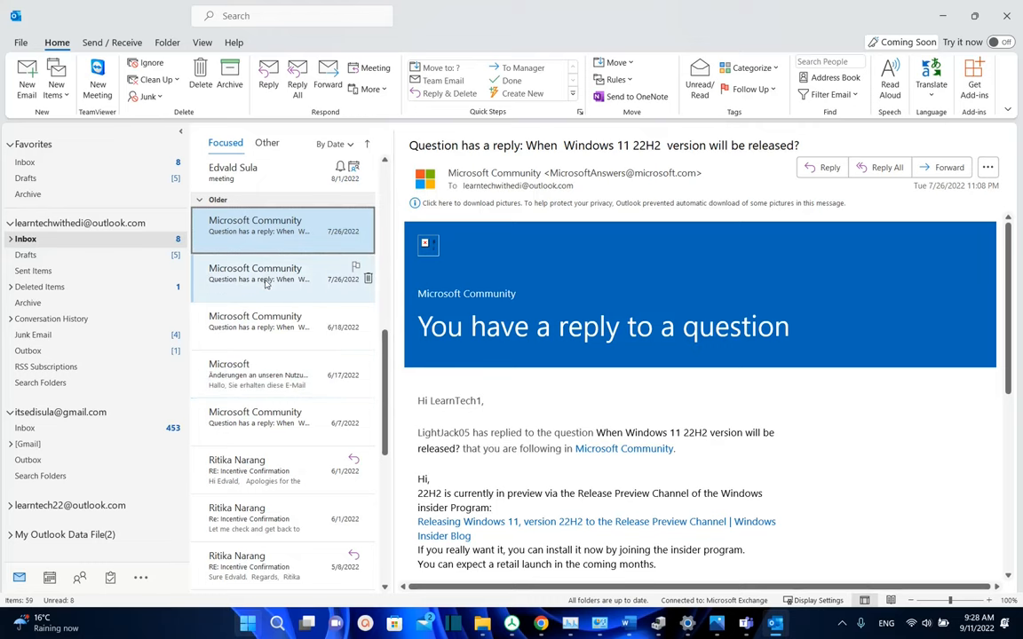
# View the older Microsoft Community reply from 7/26/2022 about the Windows 11 22H2 release.
pyautogui.click(282, 273)
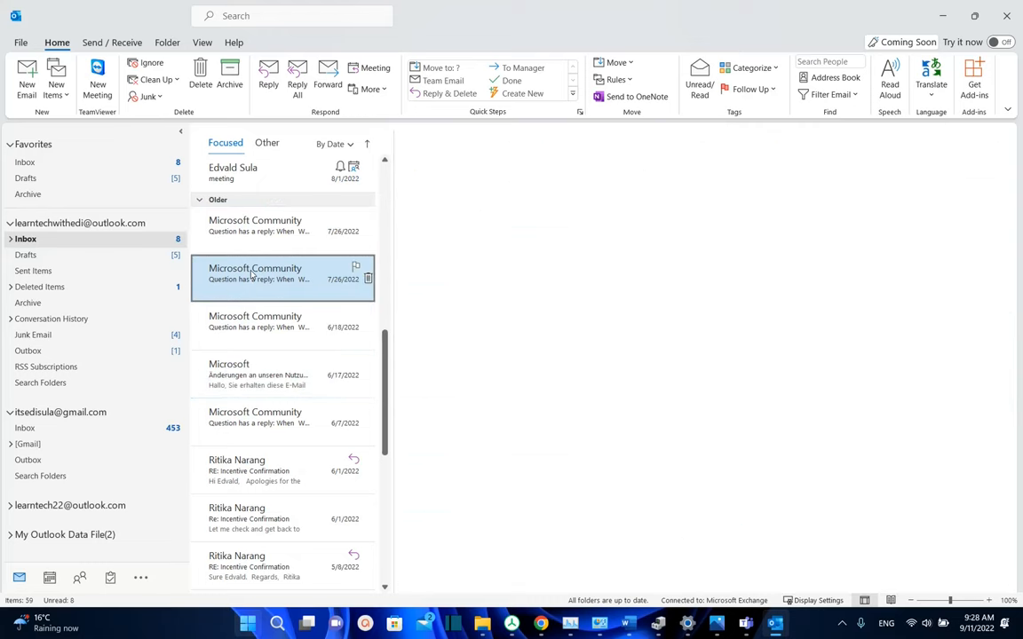
pyautogui.click(256, 273)
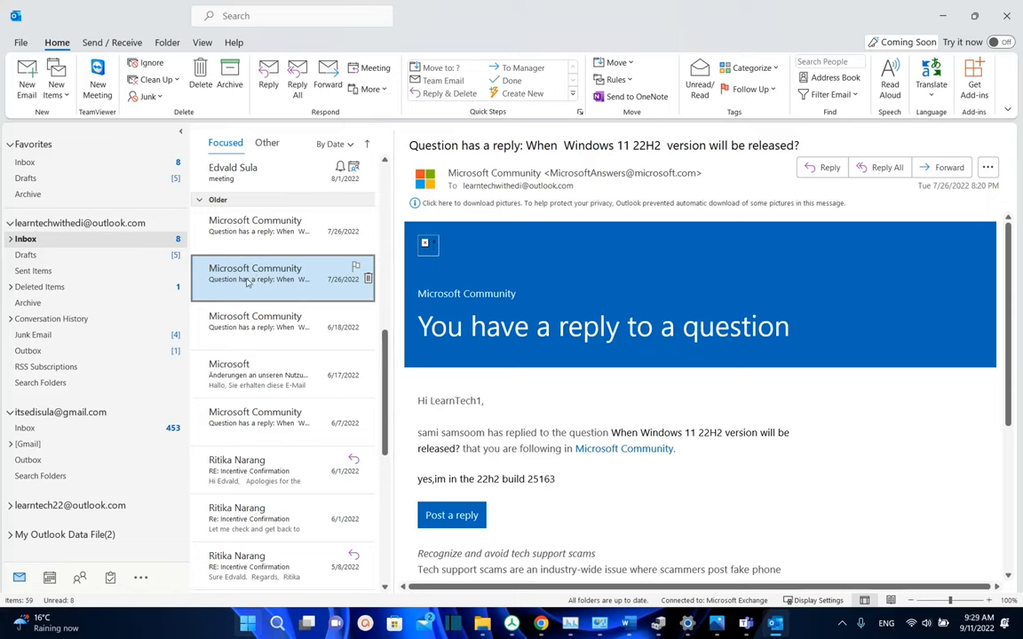
pyautogui.moveTo(248, 280)
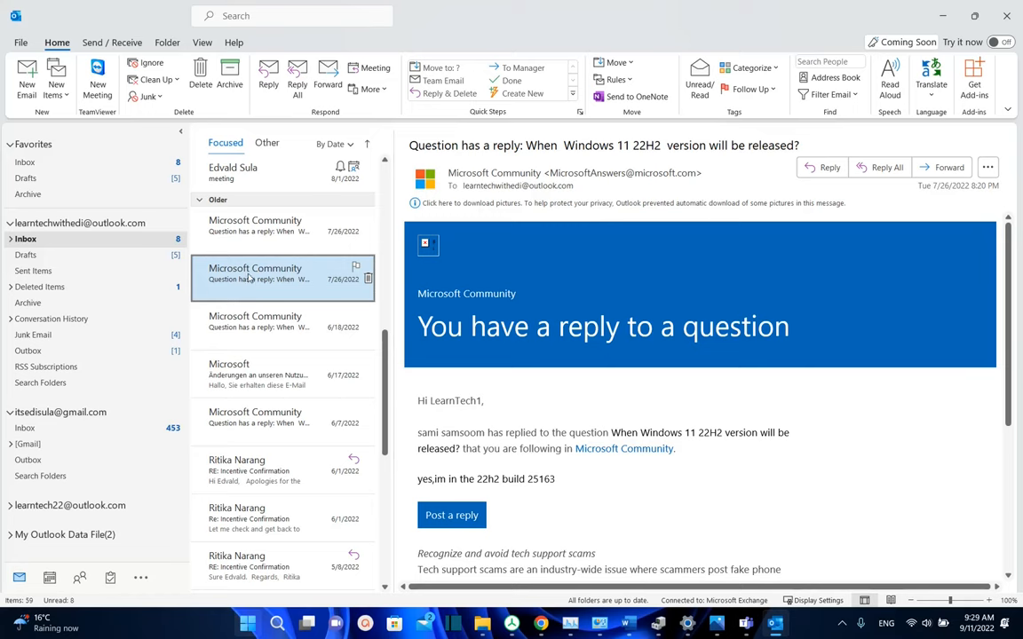
# Bring up the context actions for the Microsoft Community email to reach Create Rule.
pyautogui.rightClick(257, 277)
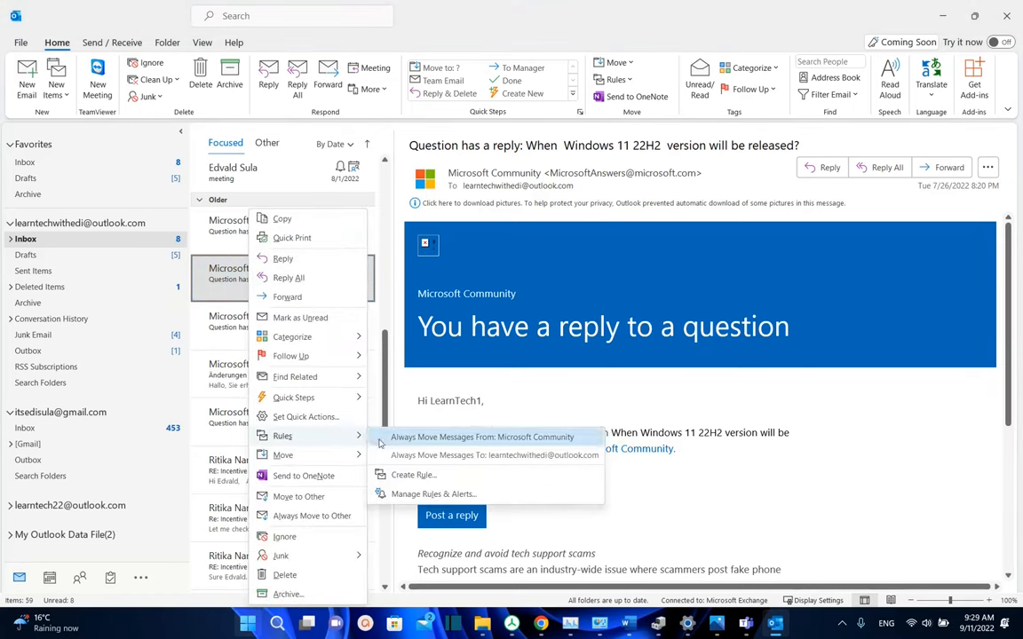
pyautogui.moveTo(412, 475)
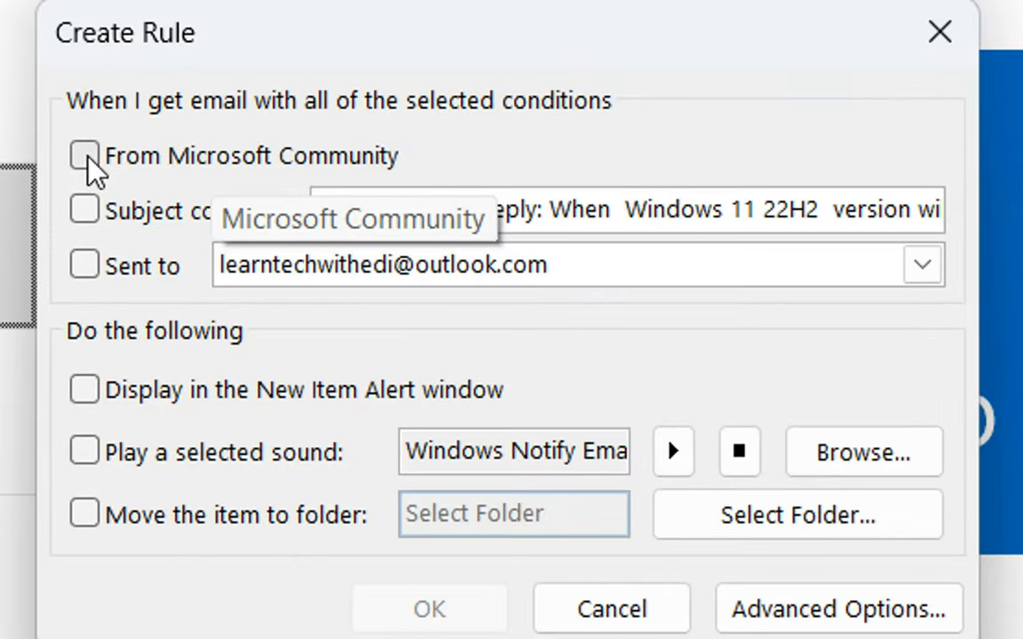
# Match mail from Microsoft Community sent to my own address, with the Subject contains text cleared.
pyautogui.click(84, 156)
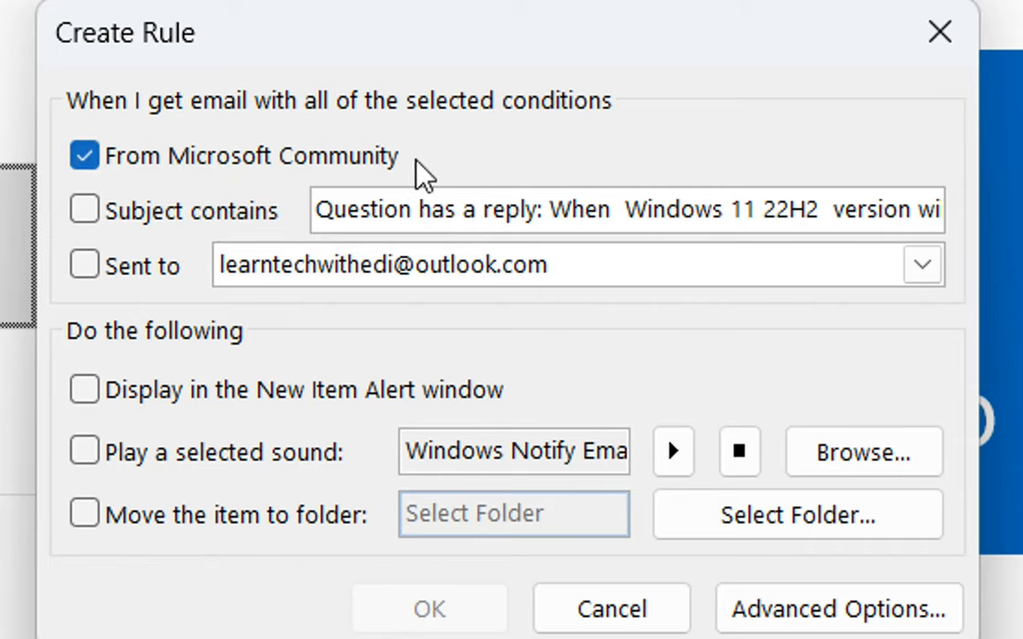
pyautogui.moveTo(394, 186)
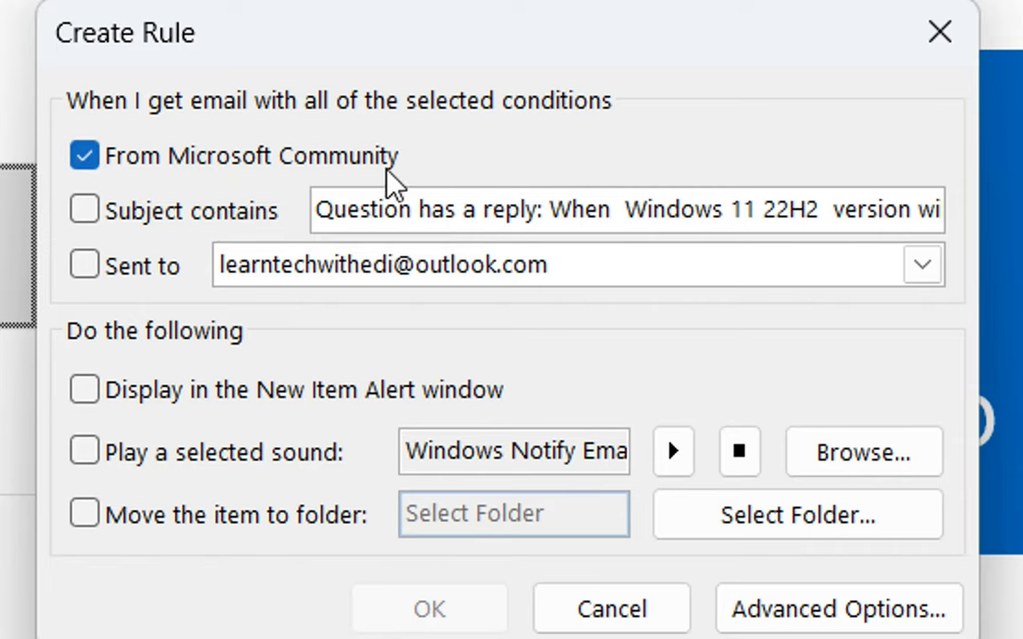
pyautogui.moveTo(369, 169)
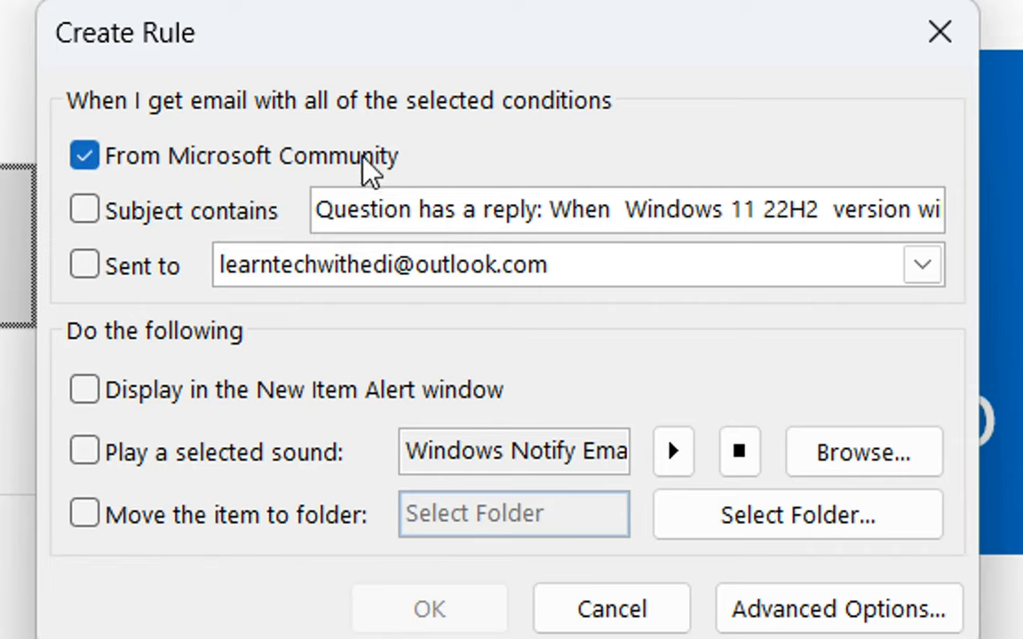
pyautogui.tripleClick(621, 209)
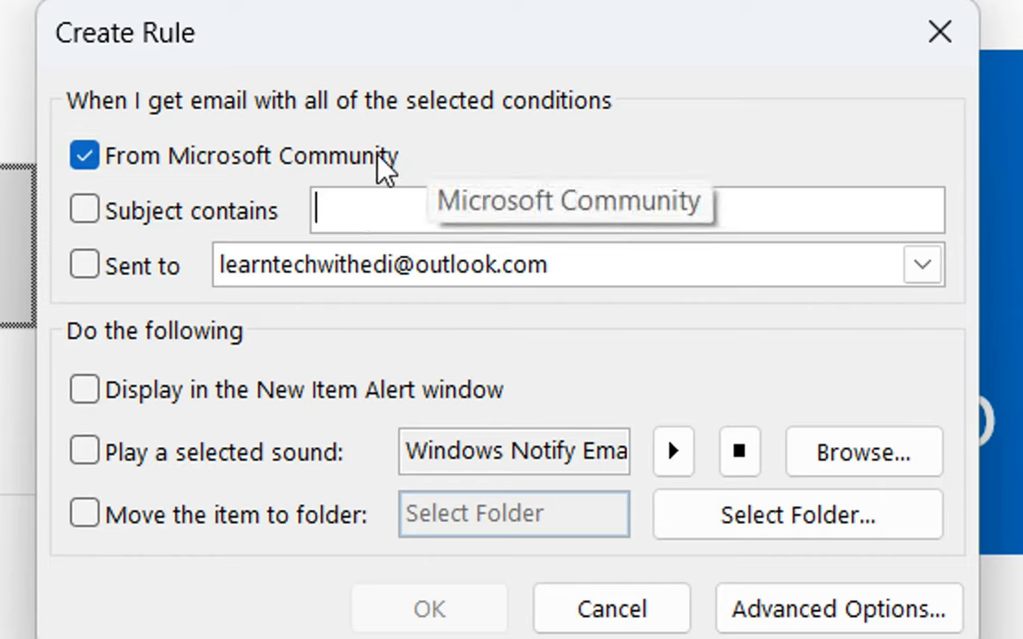
pyautogui.moveTo(210, 231)
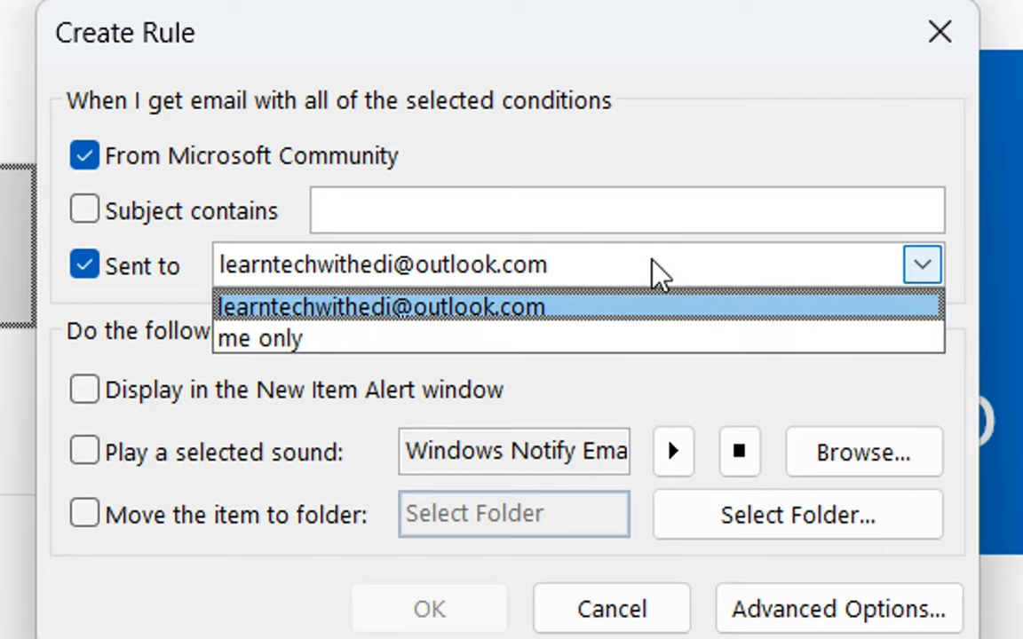
pyautogui.click(382, 305)
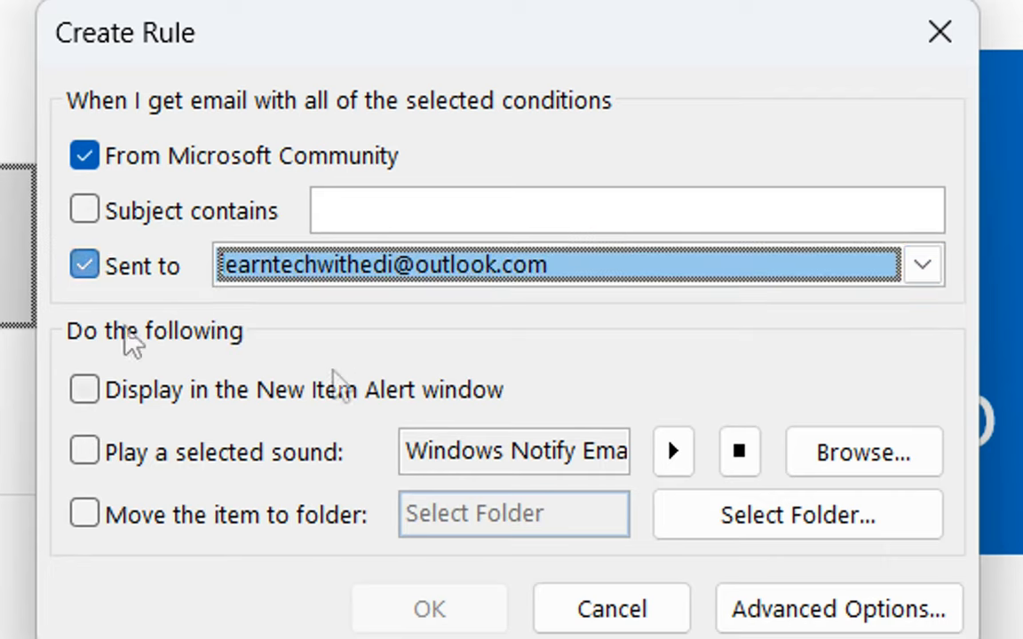
# Remove the Sent to condition and enable the New Item Alert window and a played sound.
pyautogui.click(84, 264)
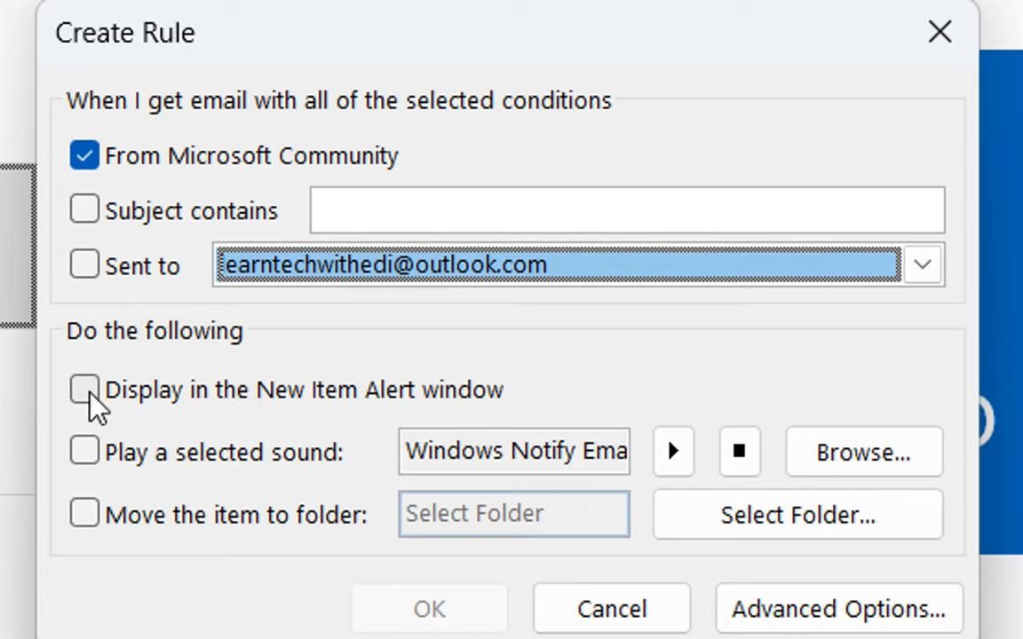
pyautogui.click(83, 391)
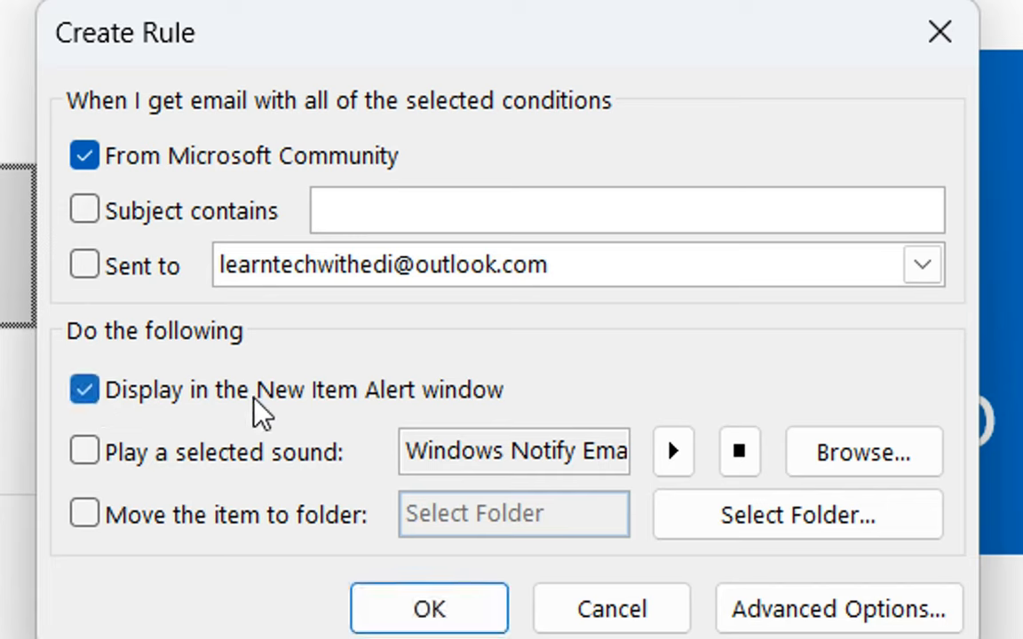
pyautogui.moveTo(524, 408)
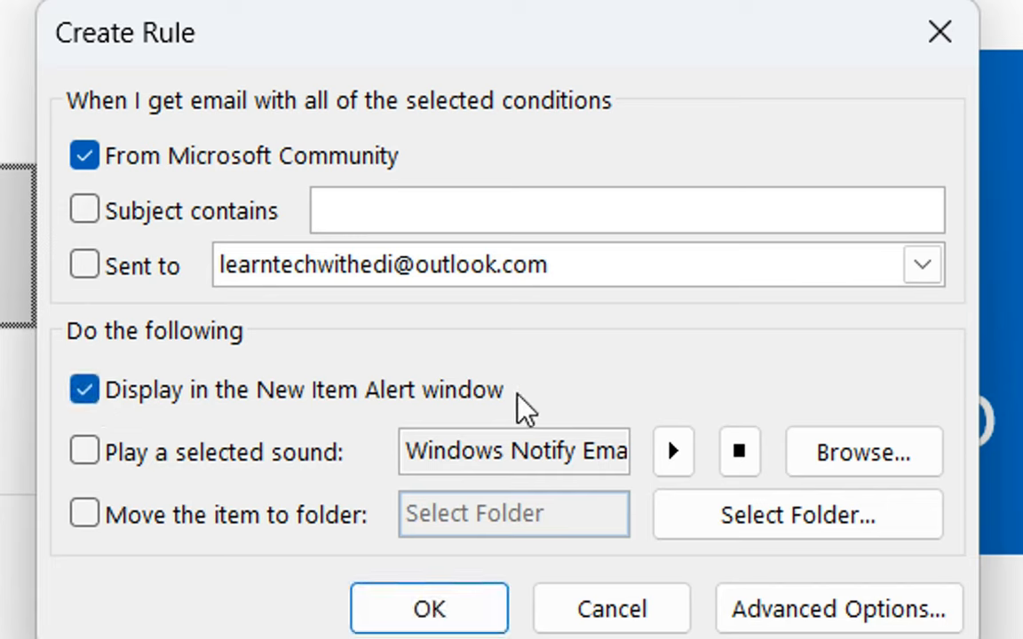
pyautogui.click(85, 451)
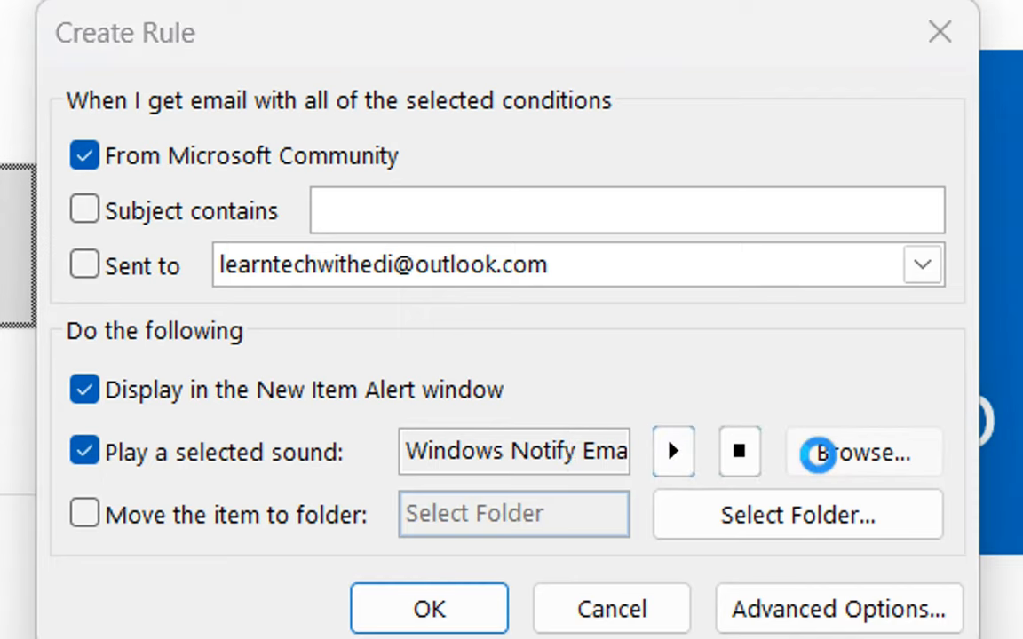
# Choose chord.wav from C:\Windows\Media as the rule's notification sound.
pyautogui.click(862, 453)
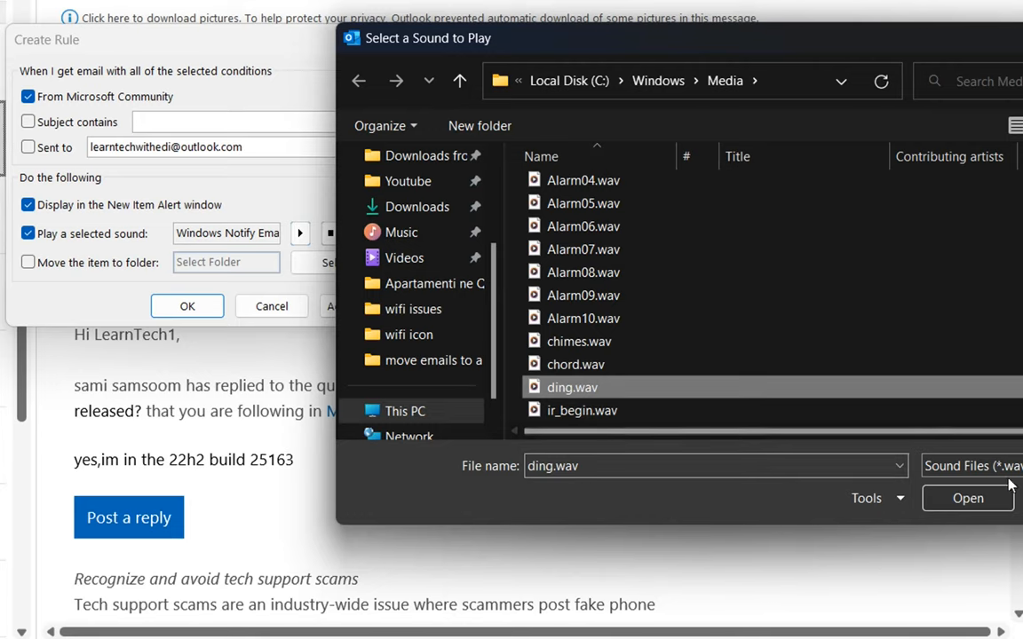
pyautogui.click(575, 364)
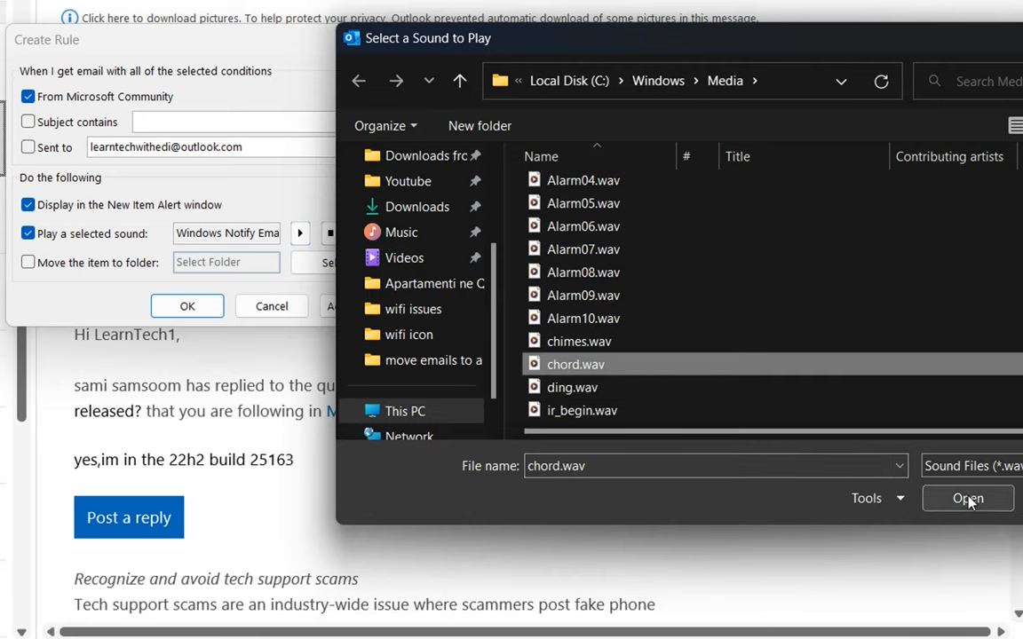
pyautogui.click(966, 497)
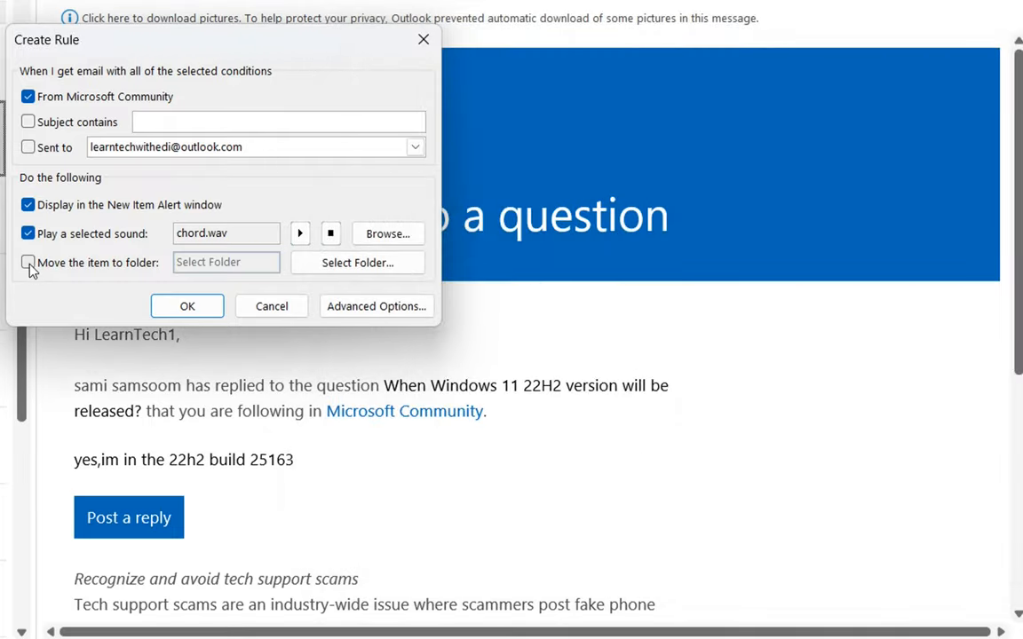
# Enable 'Move the item to folder', bringing up the Rules and Alerts folder chooser.
pyautogui.click(357, 263)
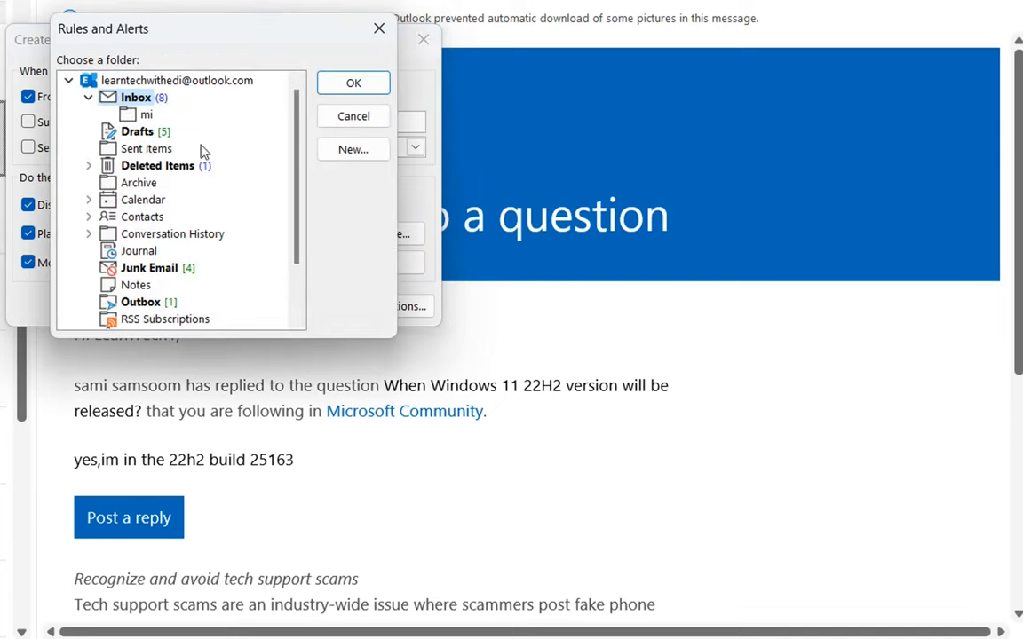
pyautogui.moveTo(263, 243)
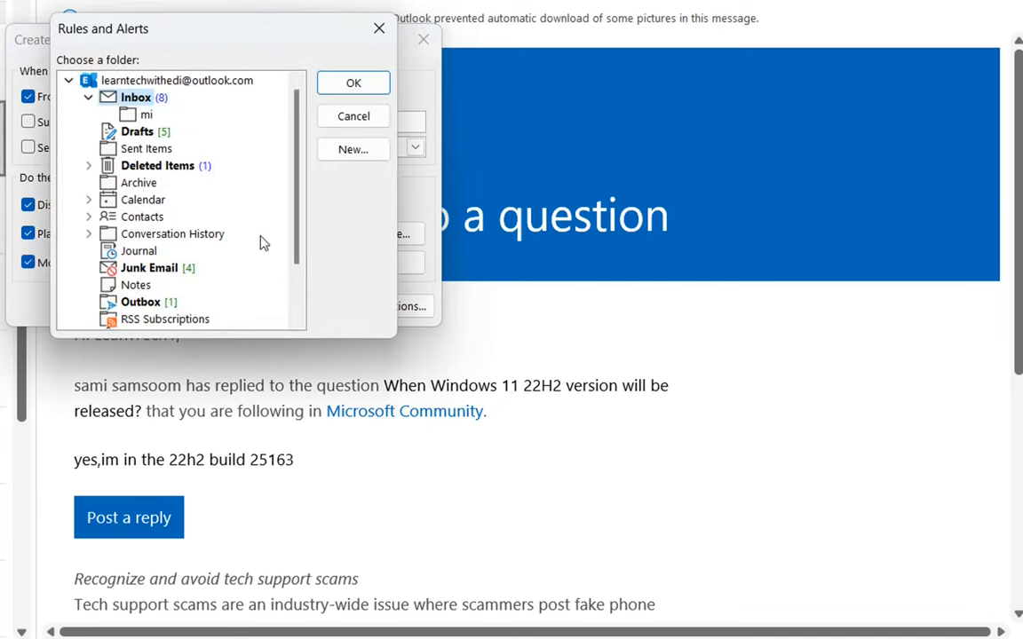
pyautogui.moveTo(216, 208)
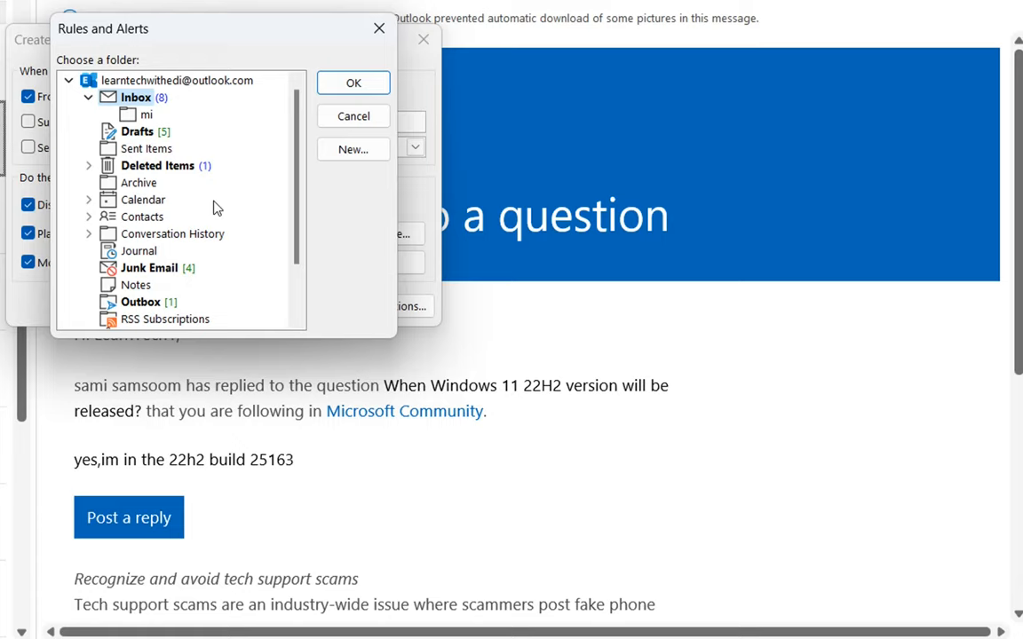
pyautogui.moveTo(121, 113)
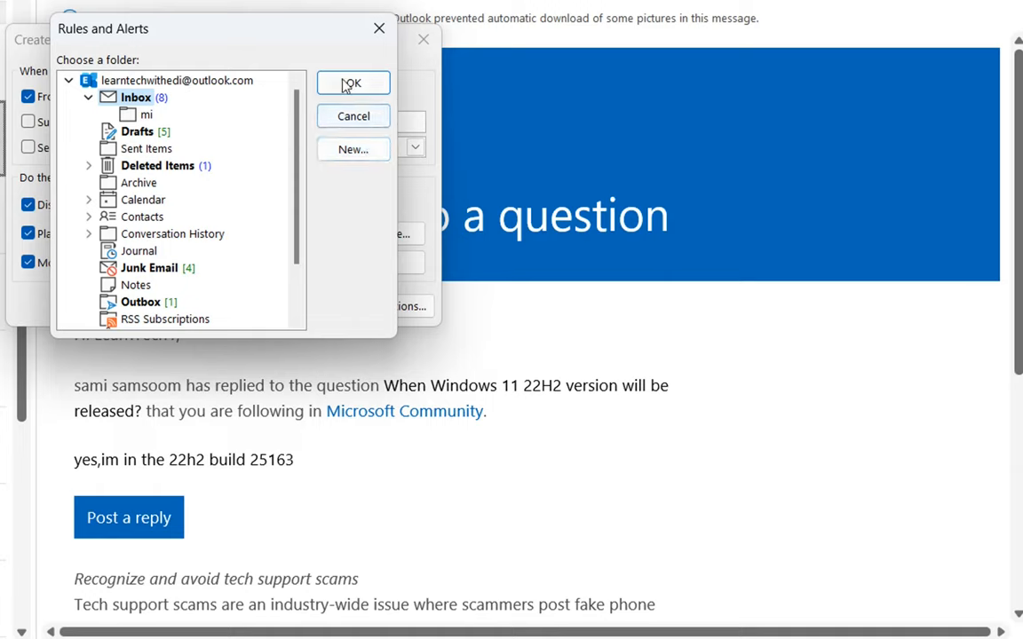
pyautogui.moveTo(351, 149)
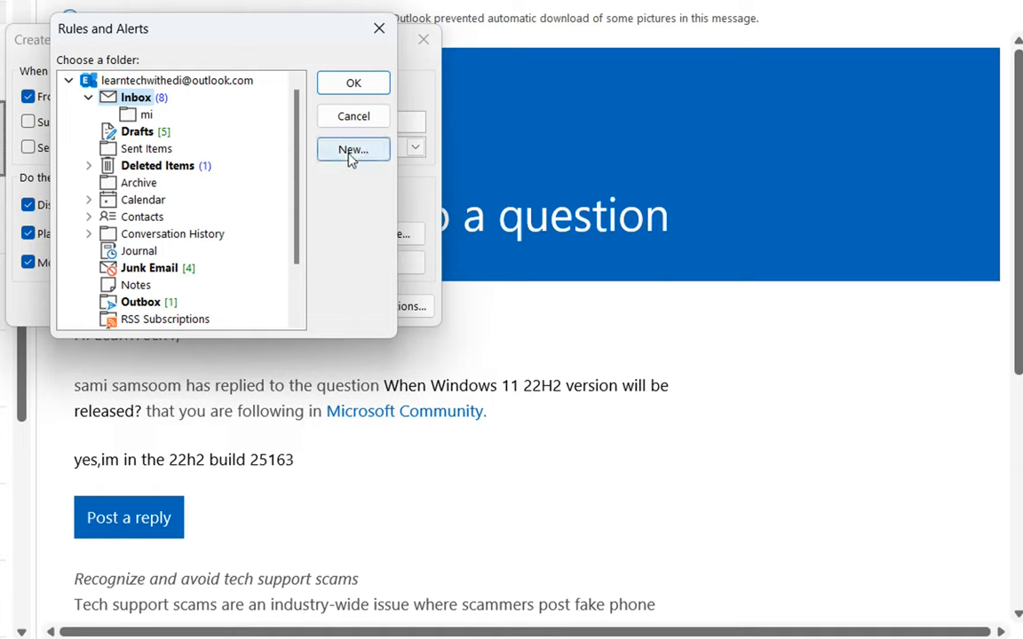
# Start a new folder and name it Microsoft Community, located under the Inbox.
pyautogui.click(352, 149)
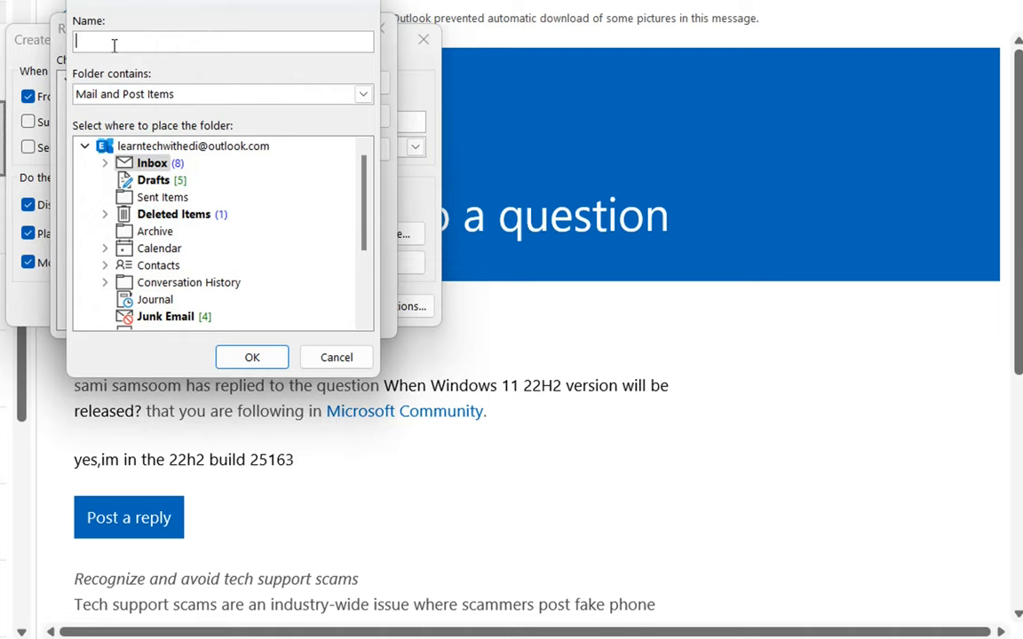
pyautogui.write('Microsoft Community')
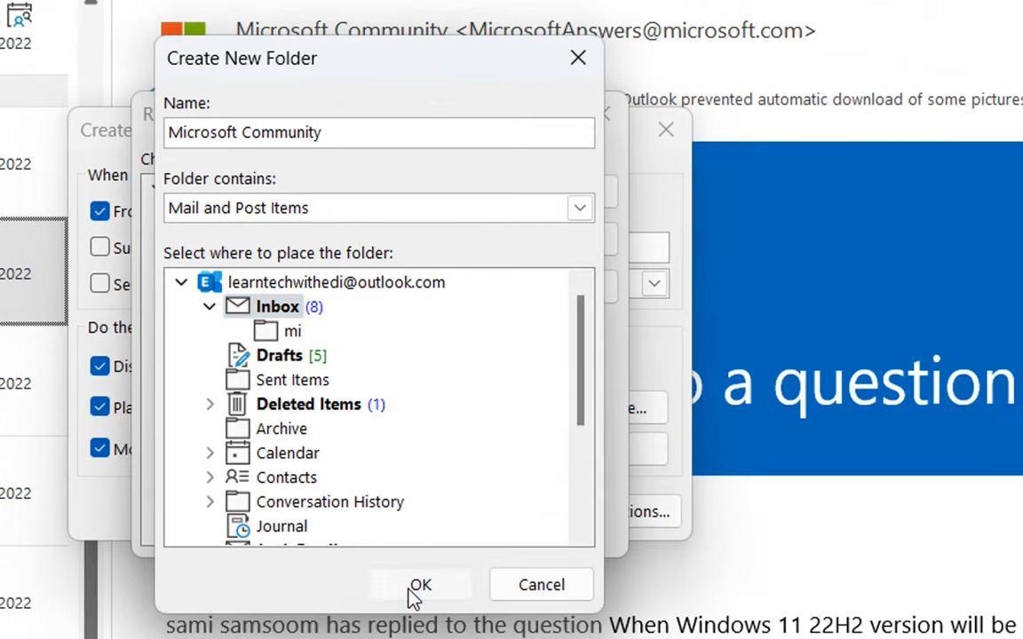
# Create the Microsoft Community folder under Inbox so it is highlighted as the destination.
pyautogui.click(421, 584)
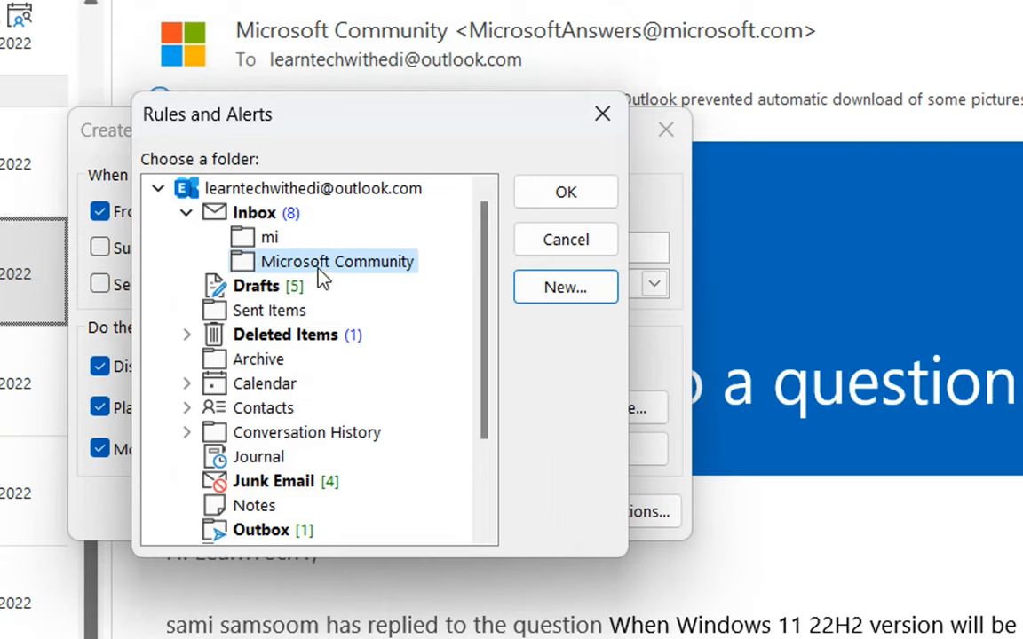
pyautogui.moveTo(270, 282)
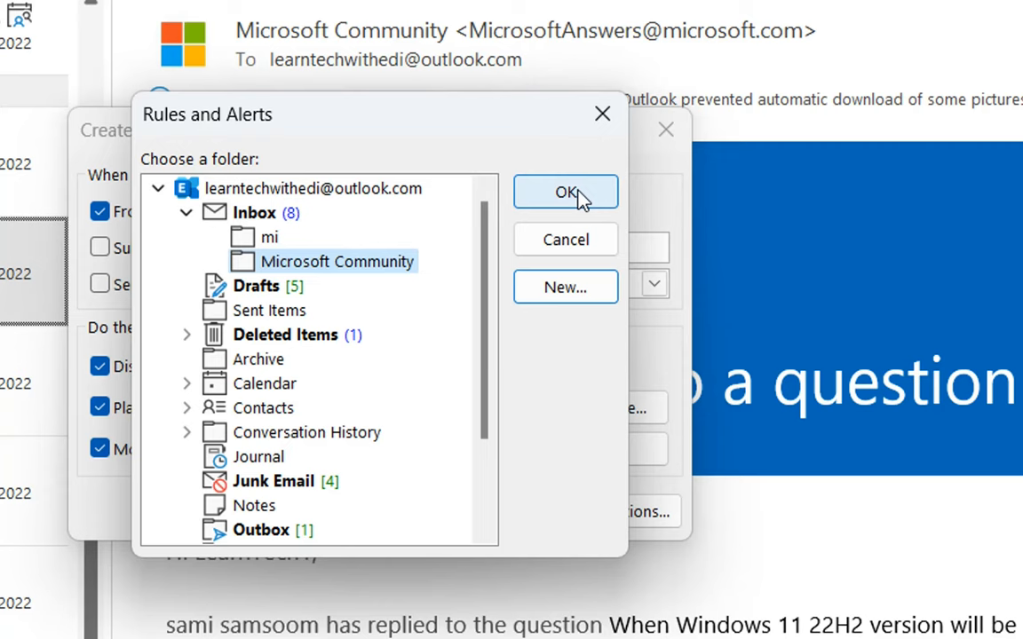
# Confirm the destination folder and enter Advanced Options, keeping the 'from Microsoft Community' condition.
pyautogui.click(564, 192)
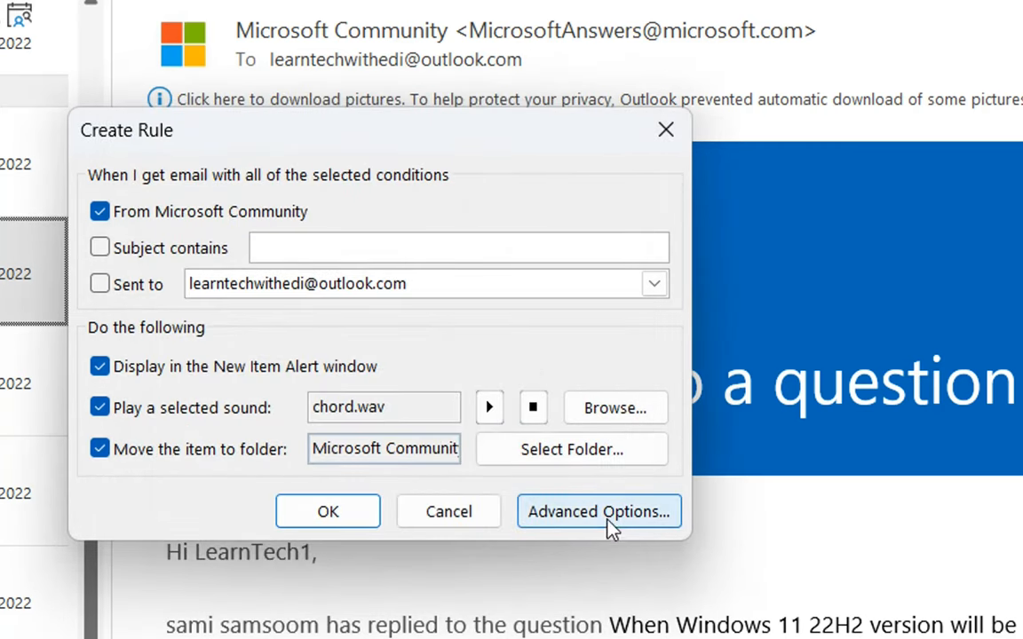
pyautogui.moveTo(575, 518)
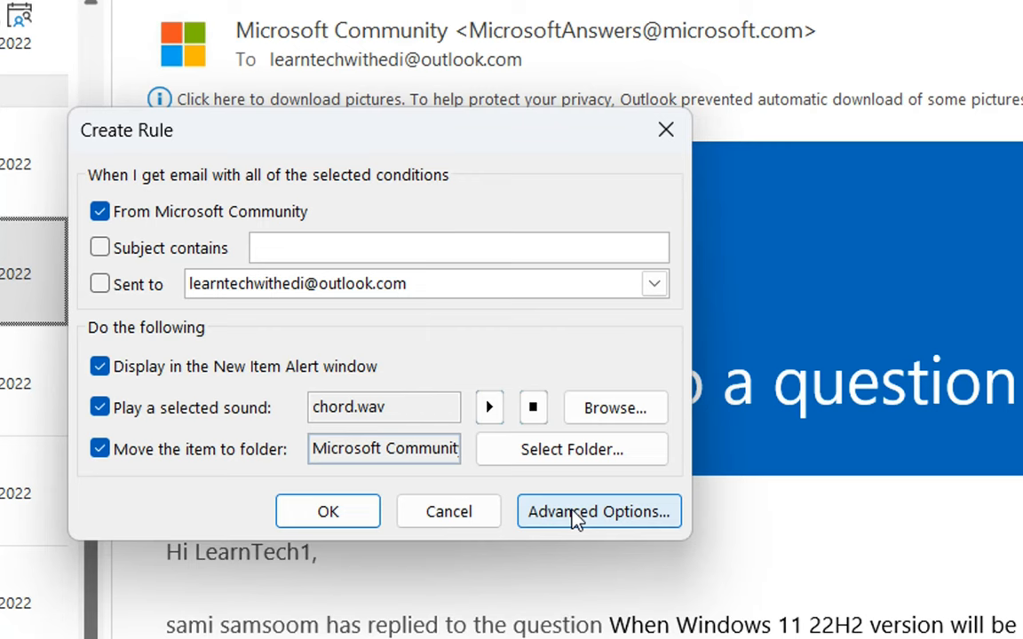
pyautogui.click(599, 511)
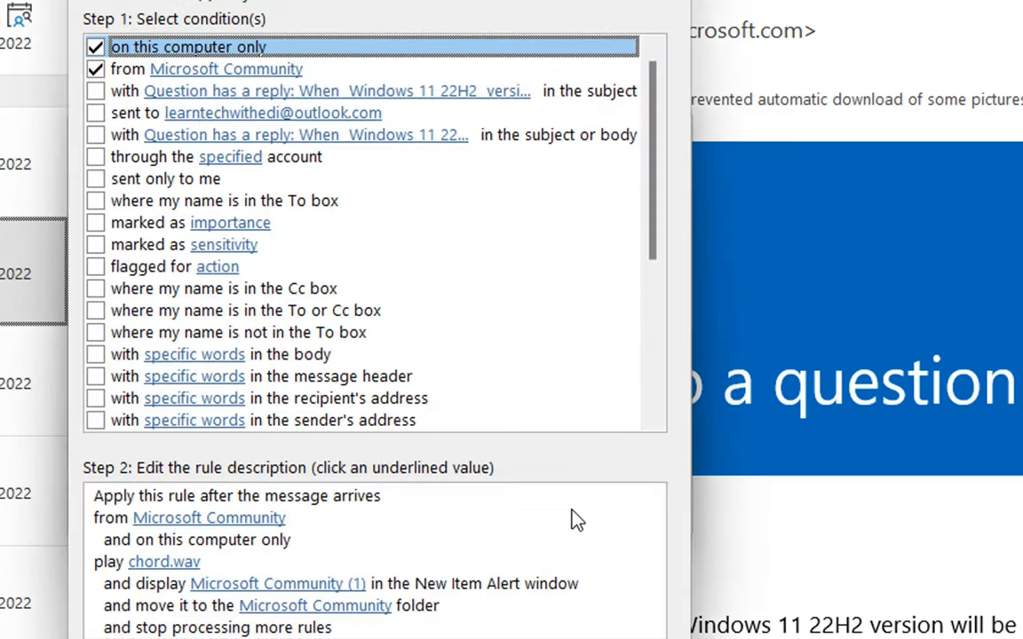
pyautogui.moveTo(355, 358)
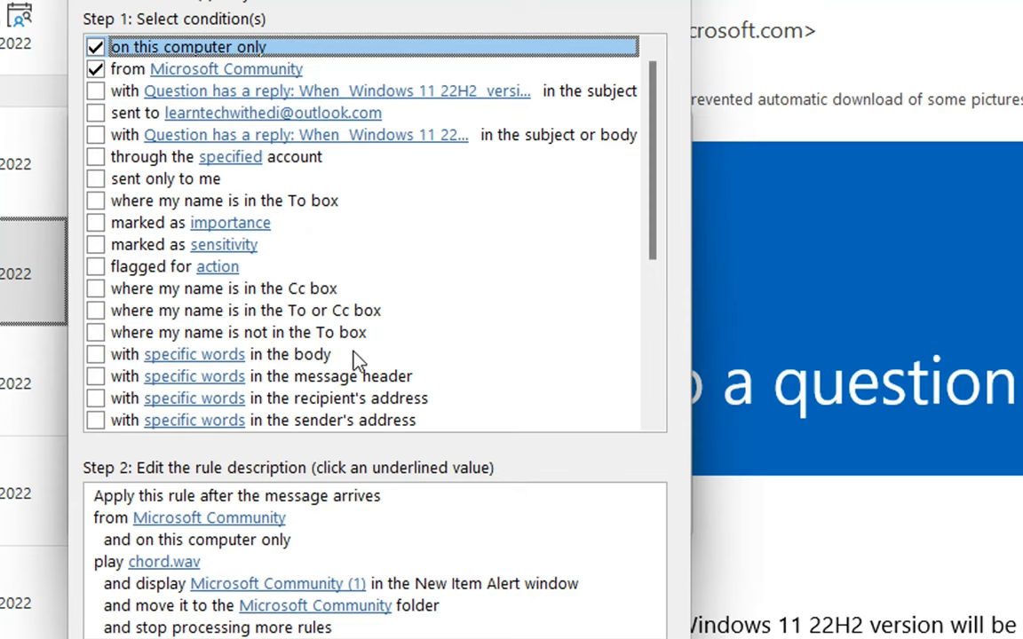
pyautogui.moveTo(231, 181)
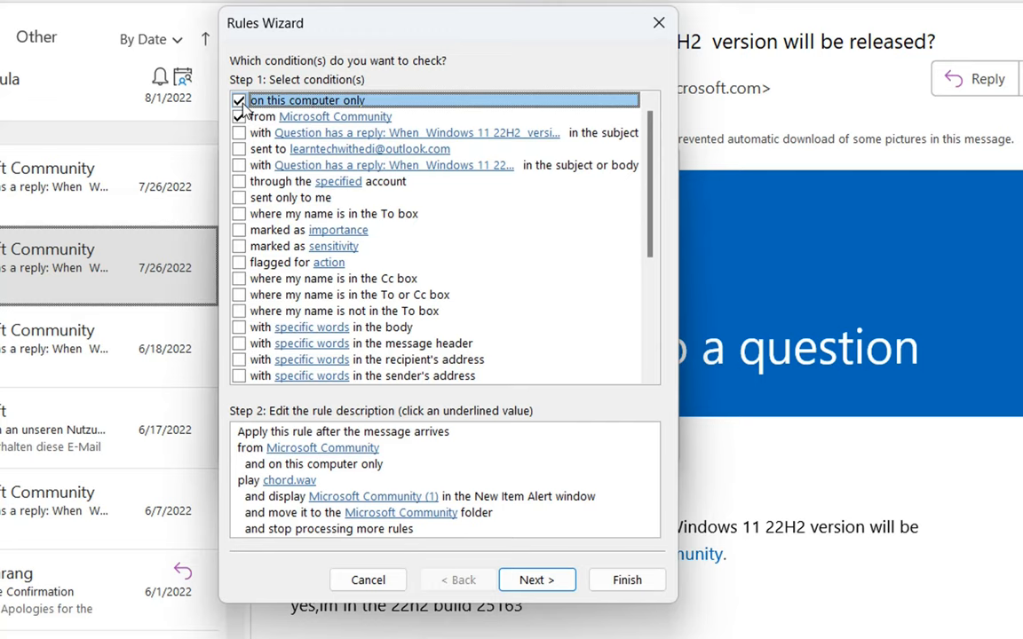
pyautogui.click(238, 117)
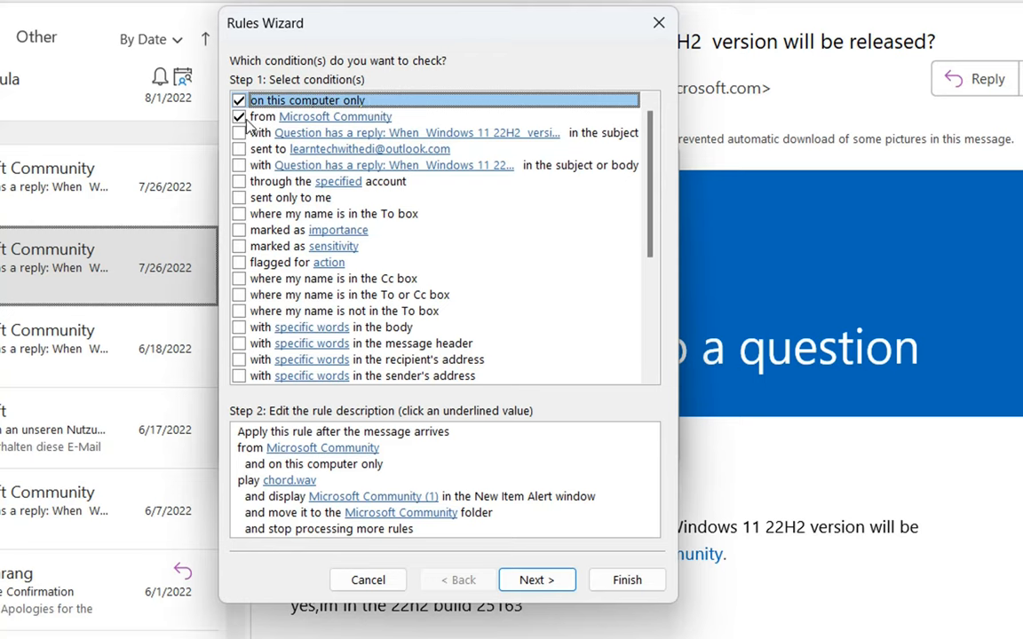
pyautogui.moveTo(252, 128)
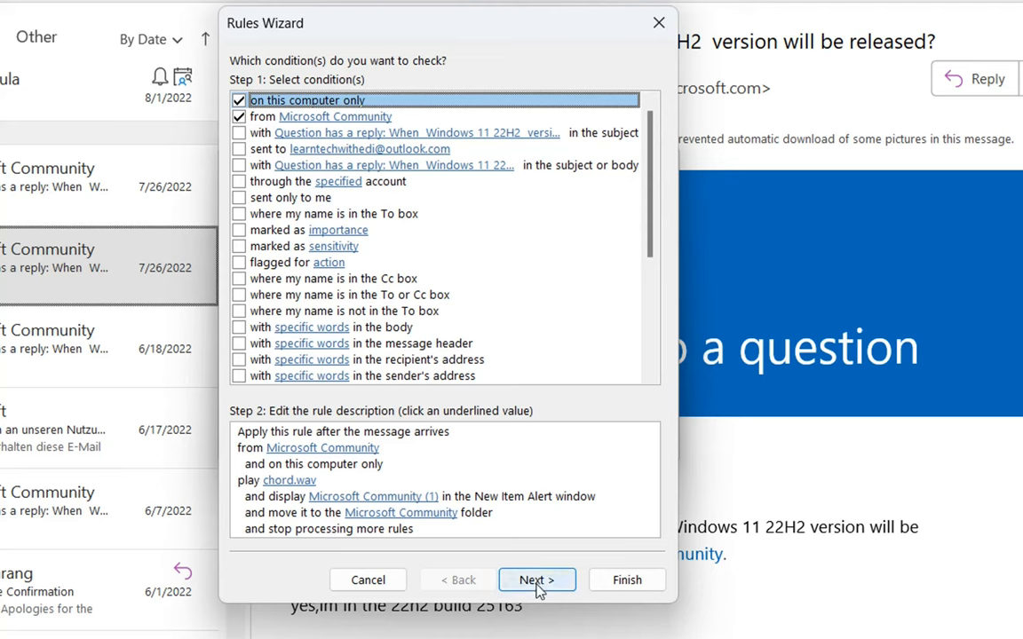
# Advance past the conditions and the checked alert, sound and move actions to the exceptions page.
pyautogui.click(537, 578)
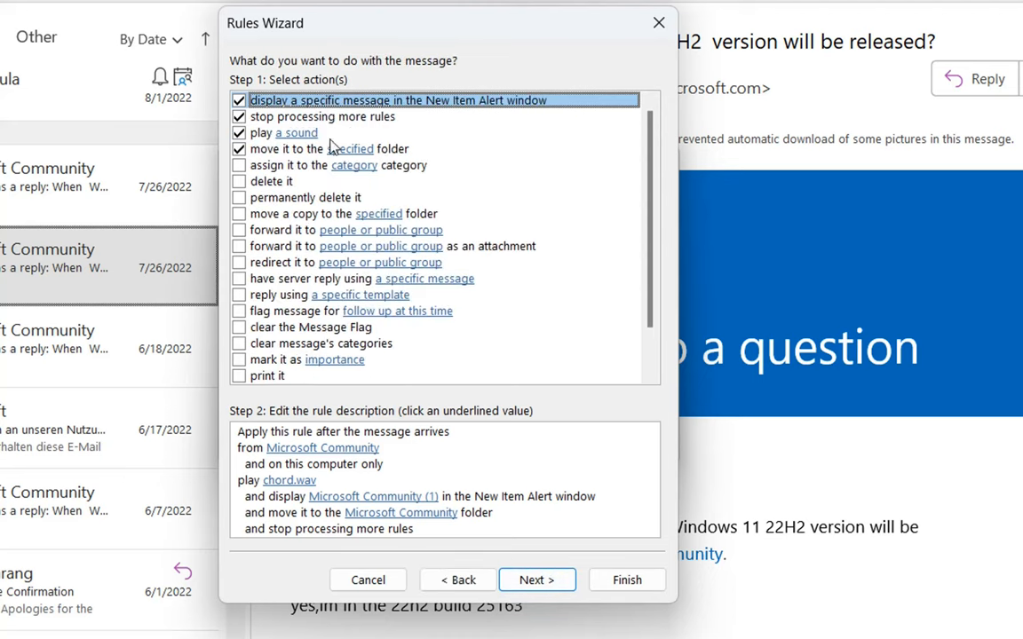
pyautogui.moveTo(458, 146)
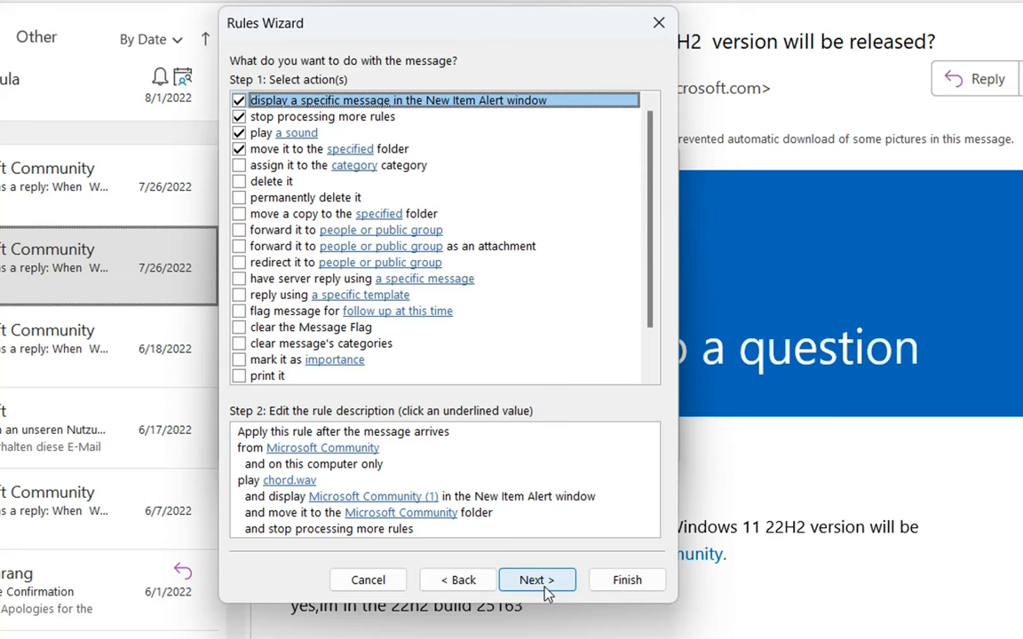
pyautogui.click(537, 579)
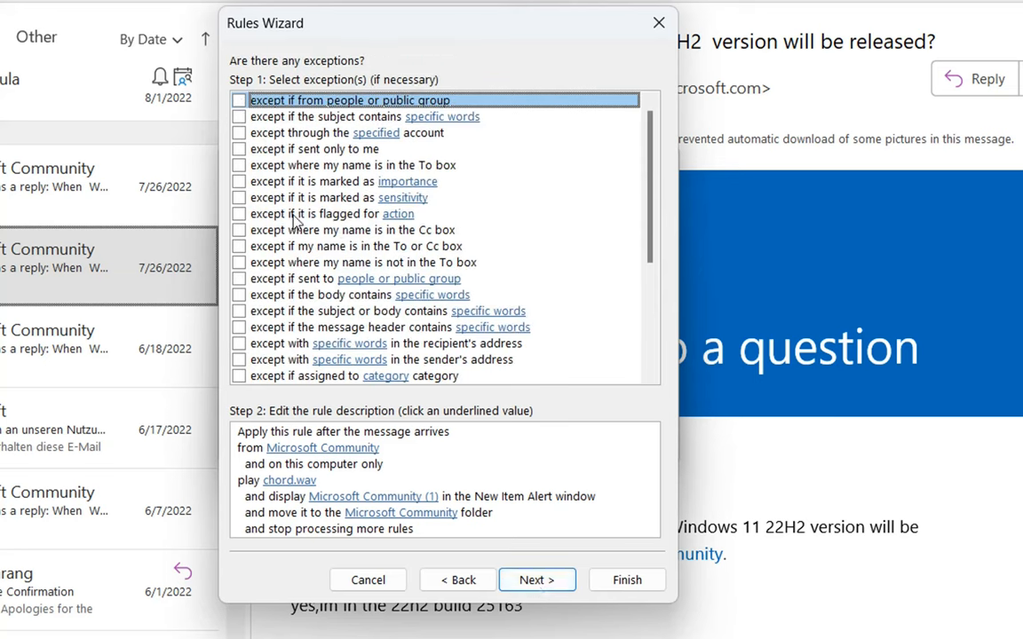
pyautogui.moveTo(500, 176)
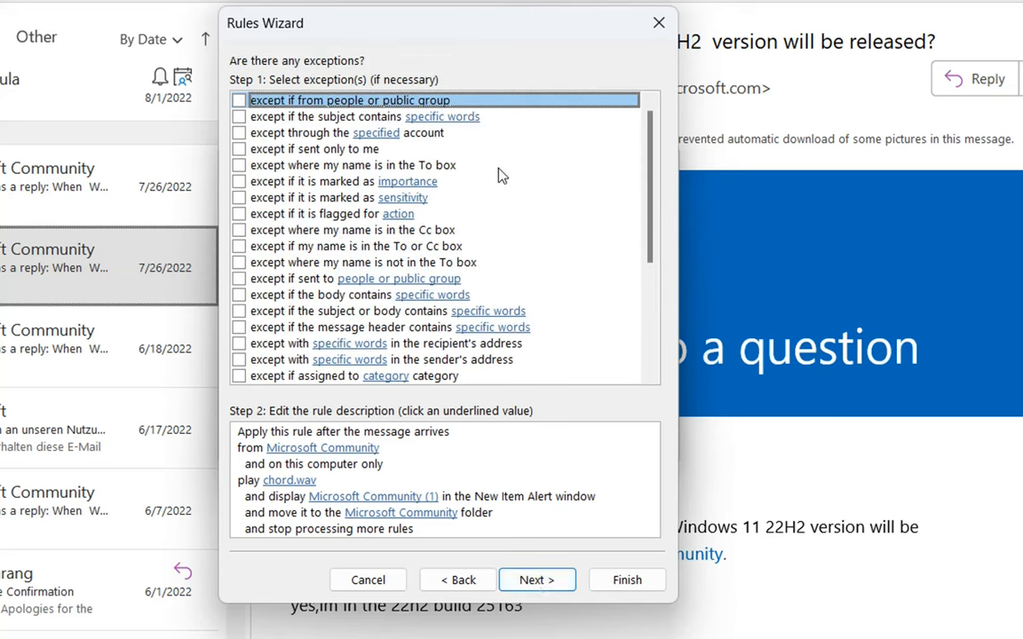
pyautogui.moveTo(522, 280)
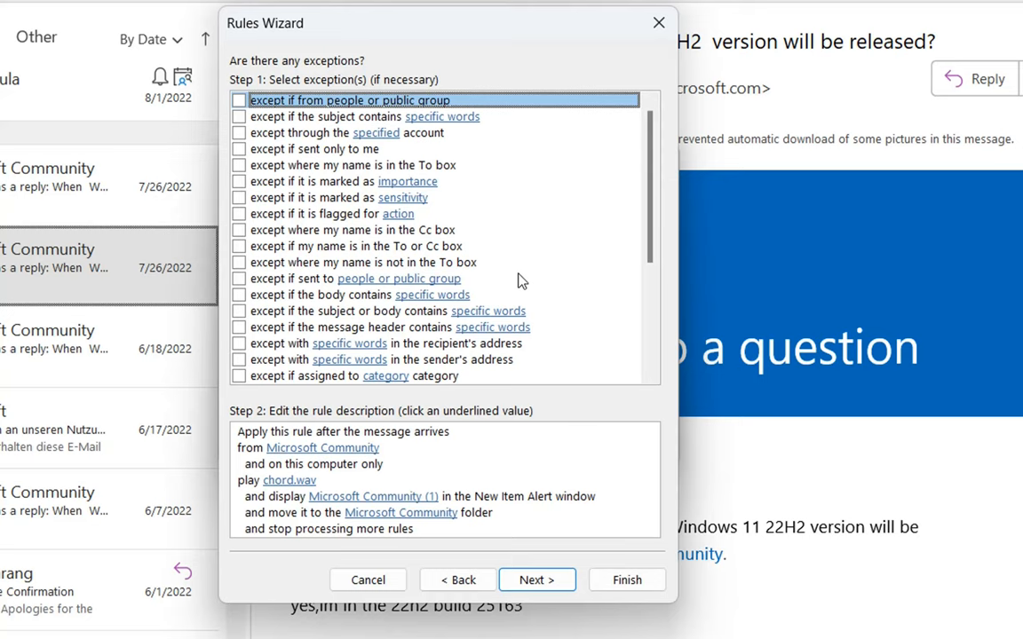
pyautogui.moveTo(527, 227)
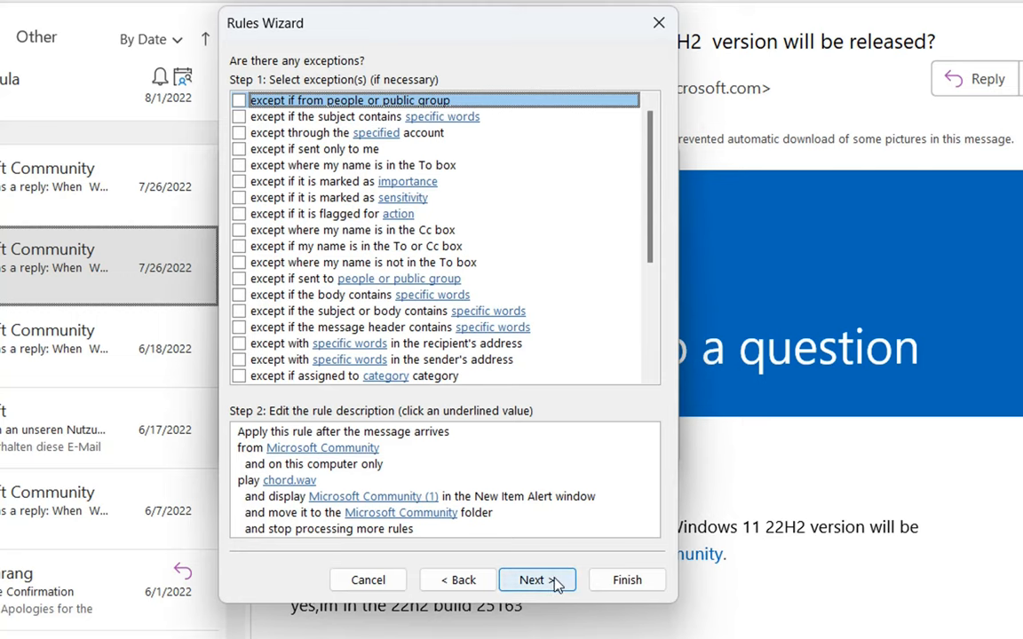
# Name the rule 'Microsoft-Community' and have it run now on messages already in the Inbox.
pyautogui.click(536, 579)
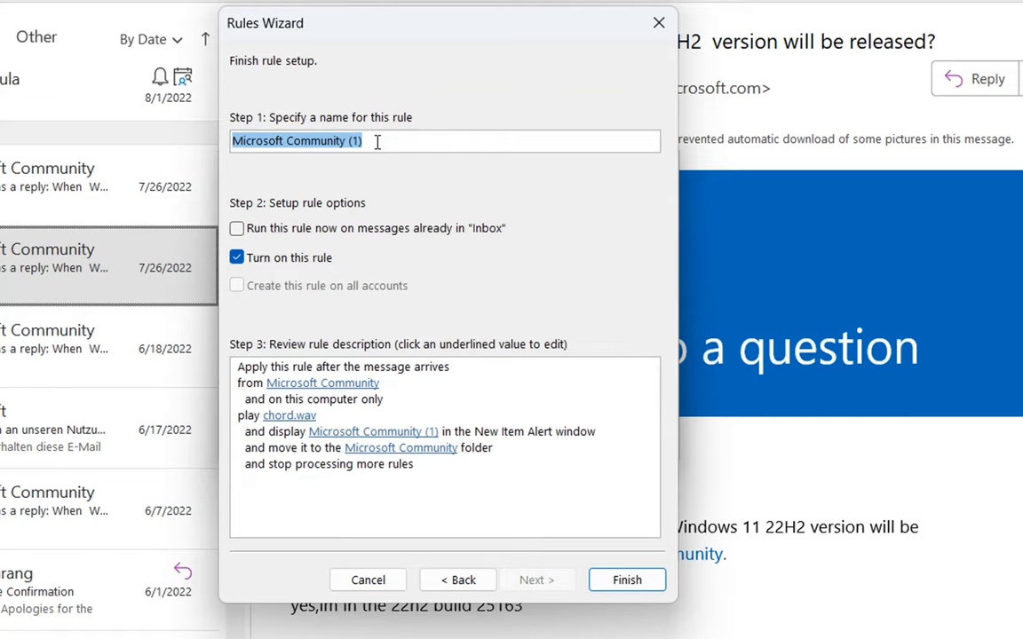
pyautogui.write('Microsoft-Community')
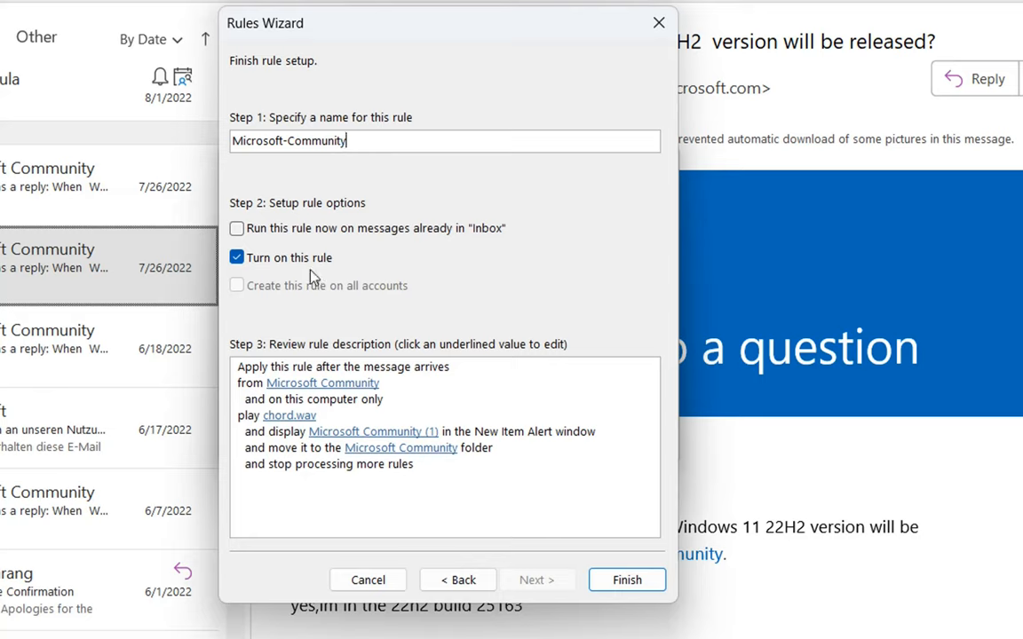
pyautogui.moveTo(247, 281)
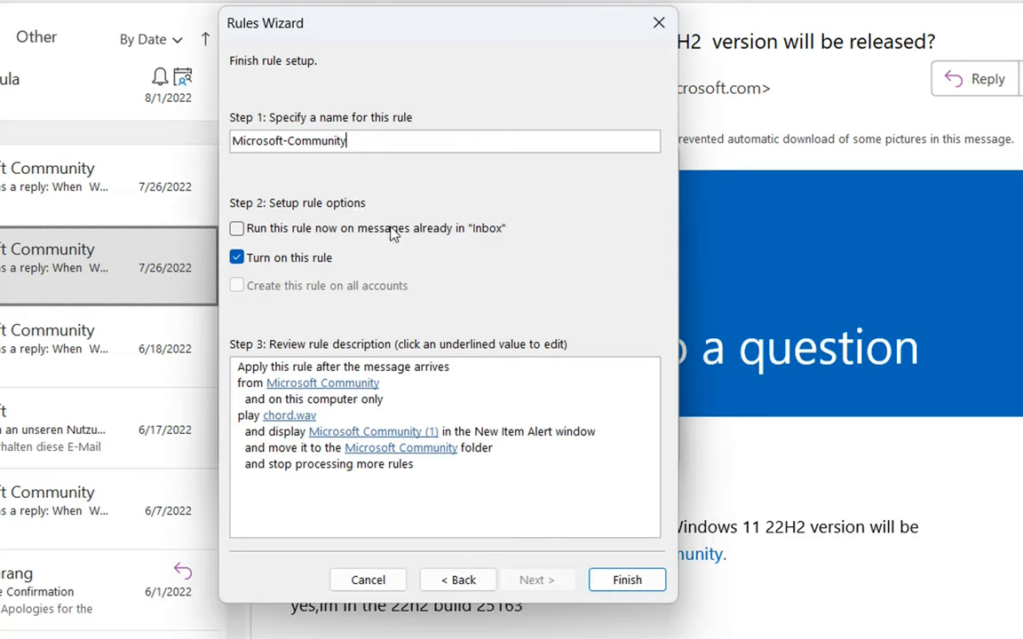
pyautogui.click(237, 227)
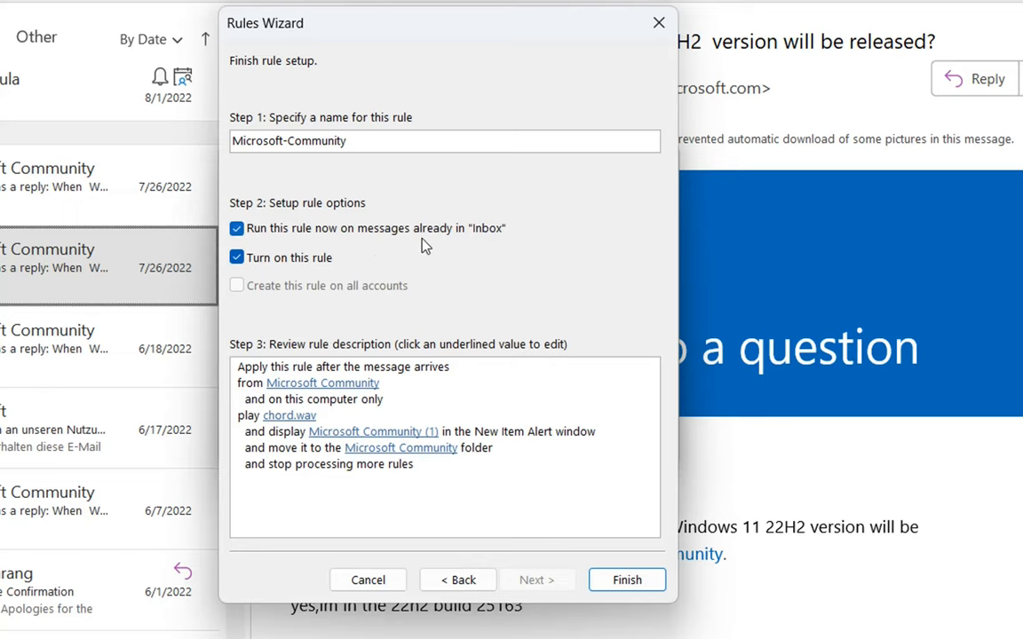
pyautogui.moveTo(494, 240)
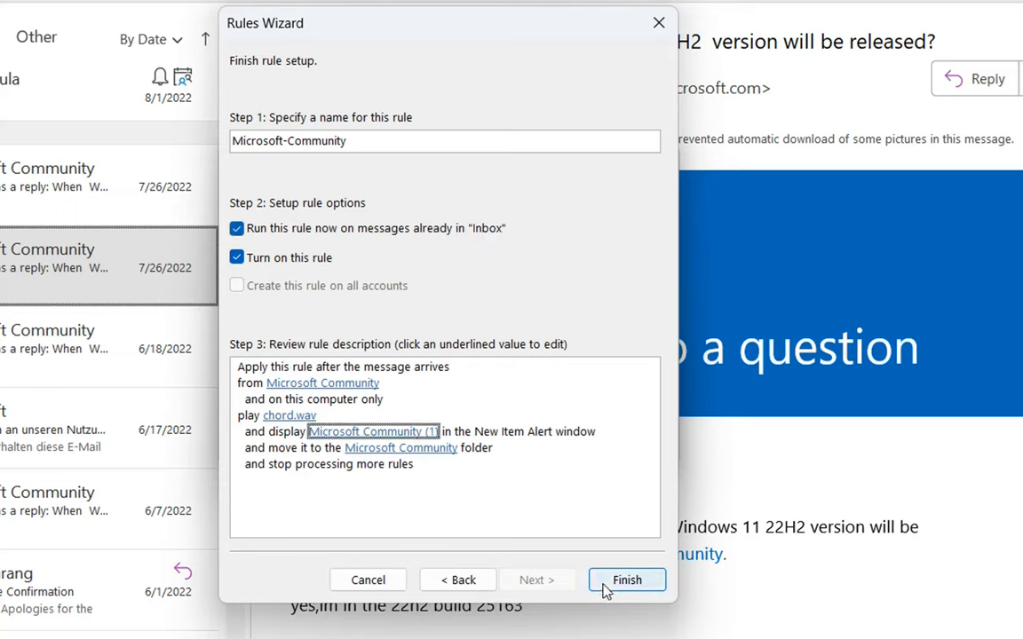
# Save the rule and acknowledge the warning that it runs only while Outlook checks email.
pyautogui.click(625, 579)
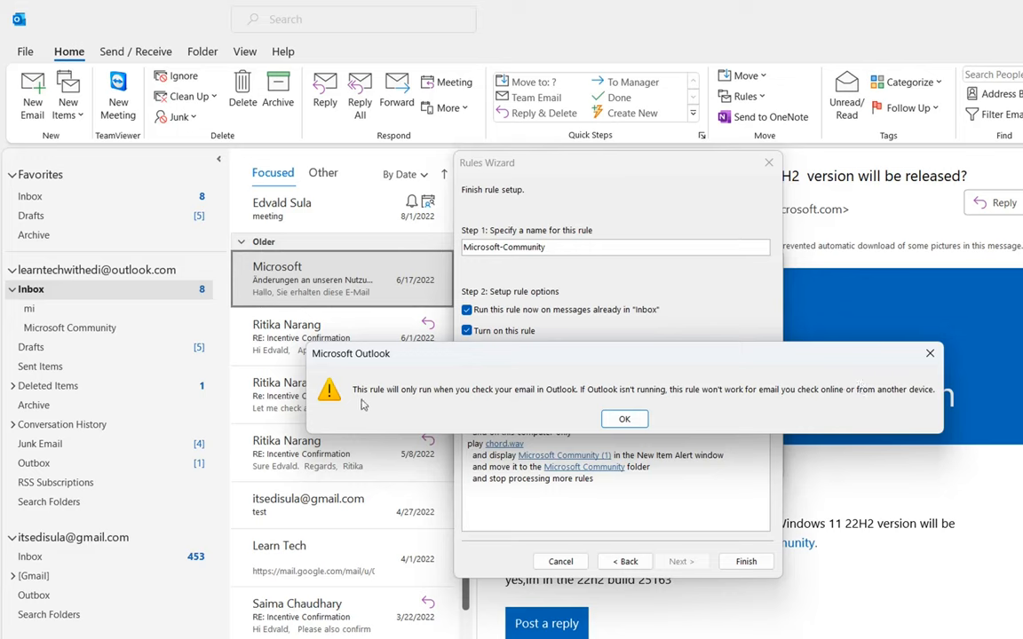
pyautogui.moveTo(412, 397)
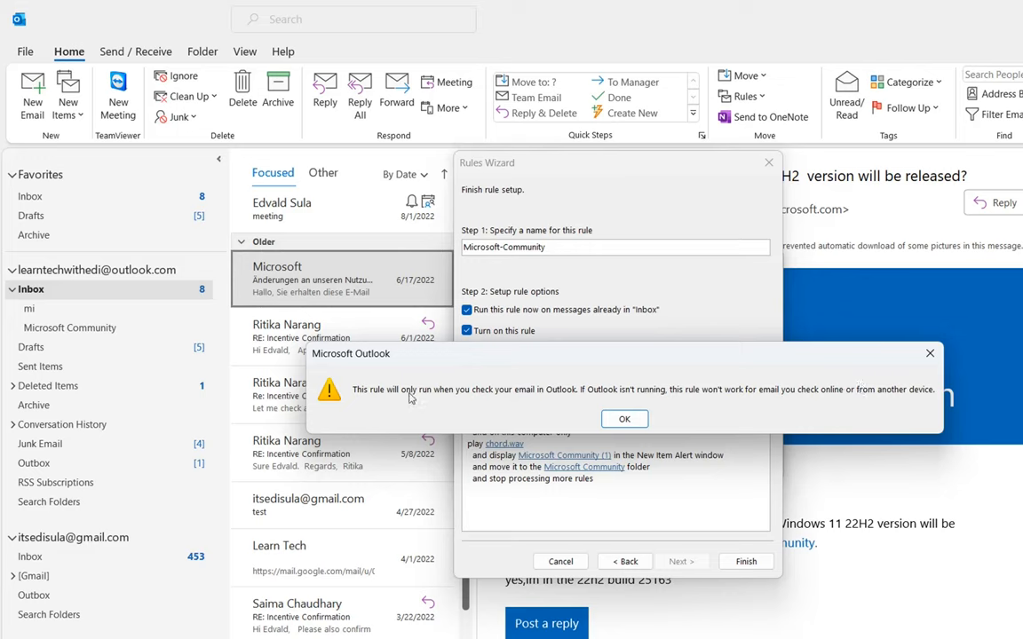
pyautogui.moveTo(501, 369)
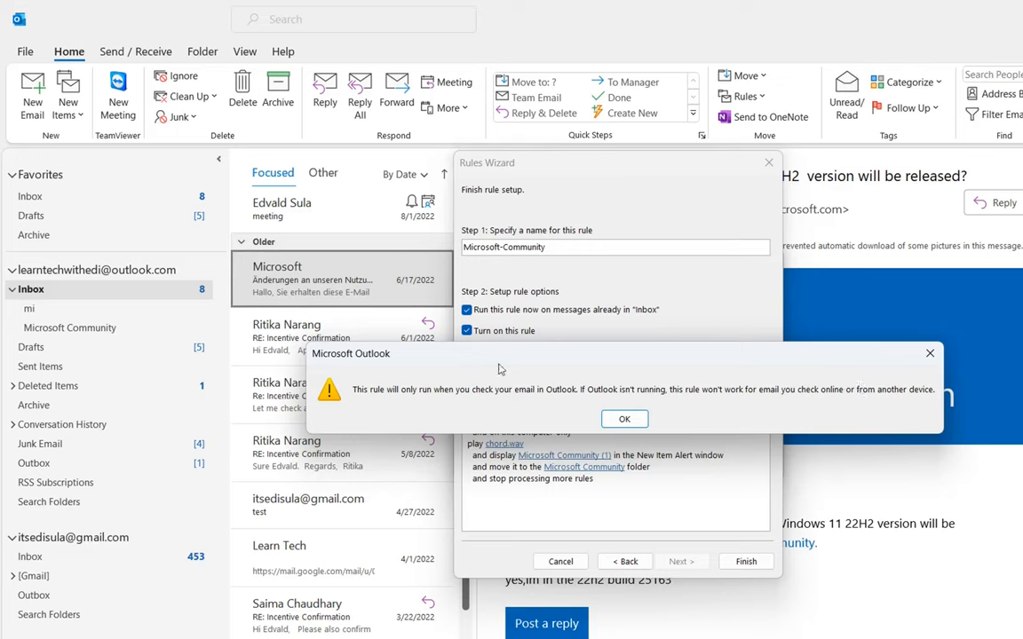
pyautogui.moveTo(753, 407)
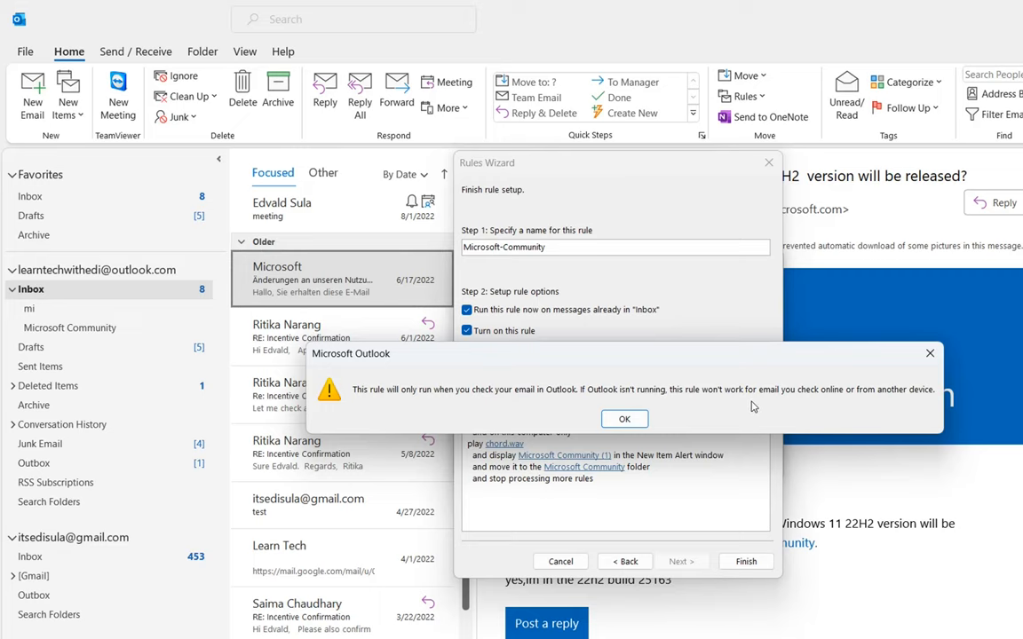
pyautogui.click(625, 419)
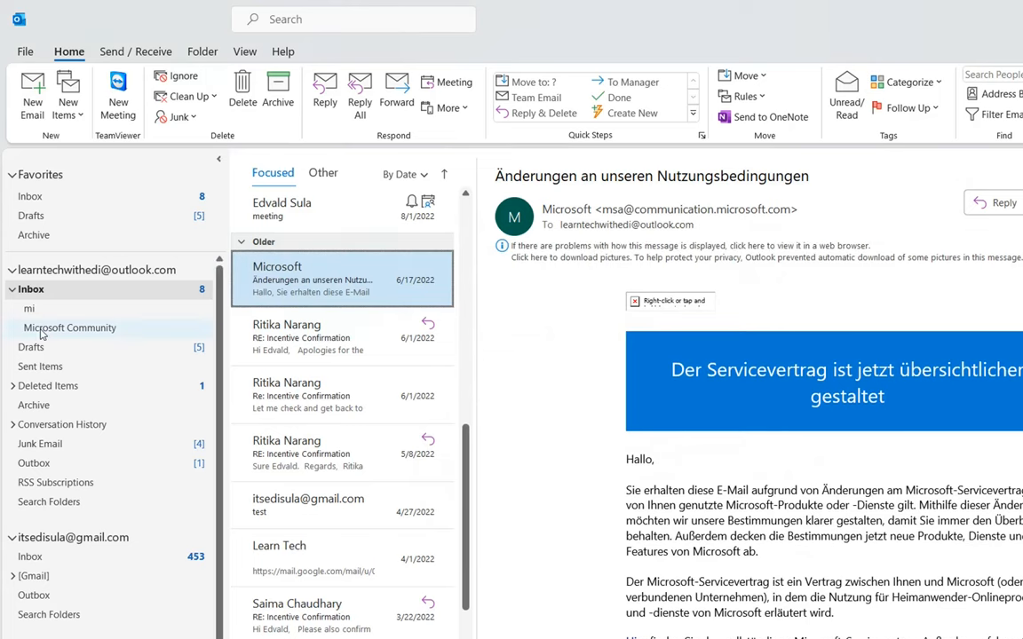
# Show the Microsoft Community subfolder listing the moved community reply emails.
pyautogui.click(71, 327)
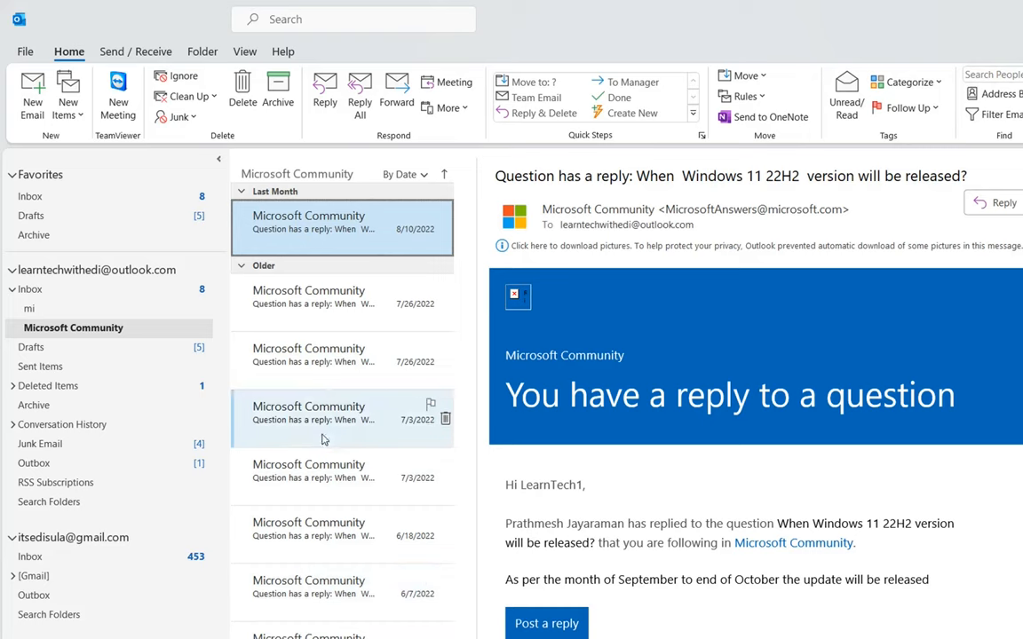
pyautogui.moveTo(298, 222)
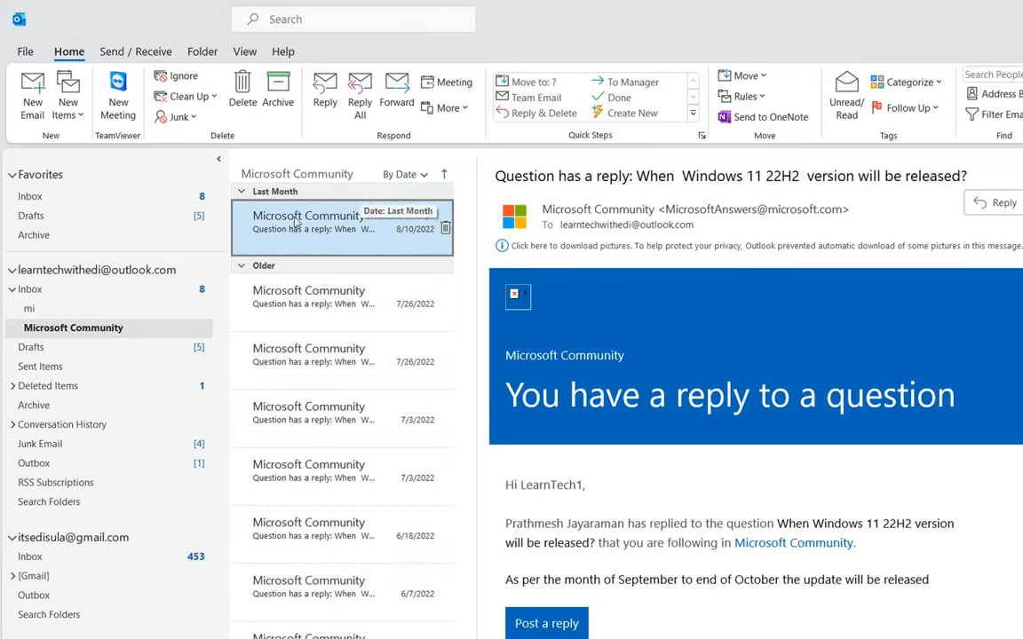
pyautogui.moveTo(64, 341)
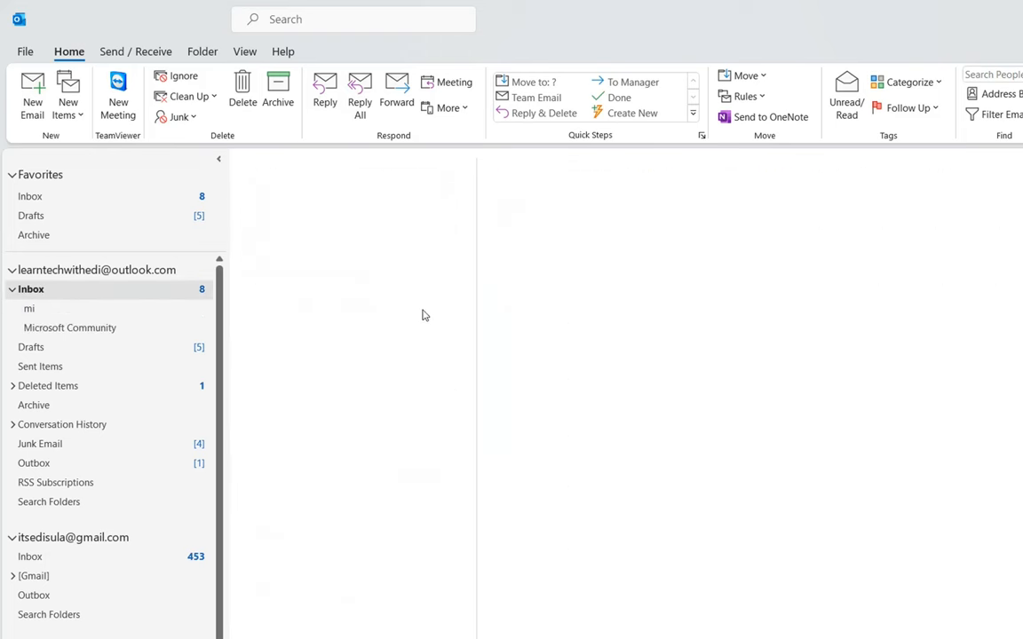
# Return to the Inbox, now without the Microsoft Community emails, showing 'Recall: test email'.
pyautogui.click(341, 394)
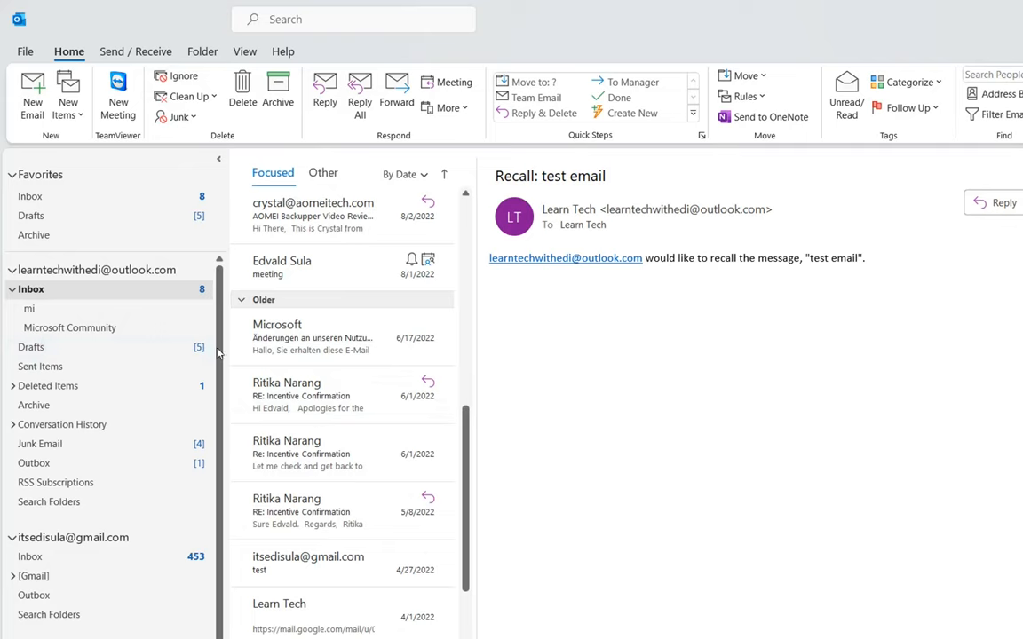
pyautogui.moveTo(310, 394)
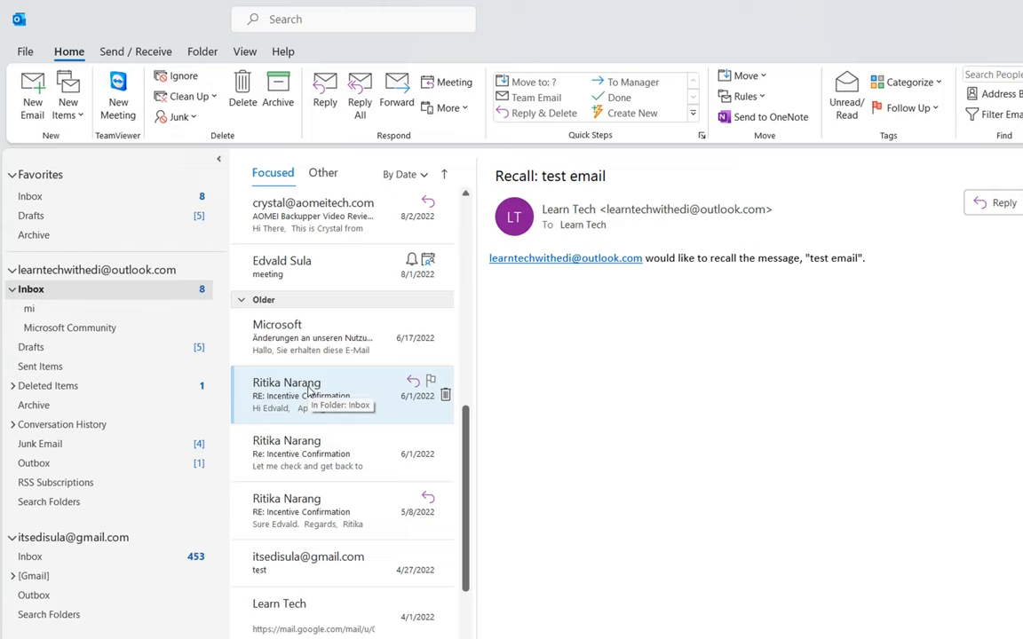
pyautogui.moveTo(287, 525)
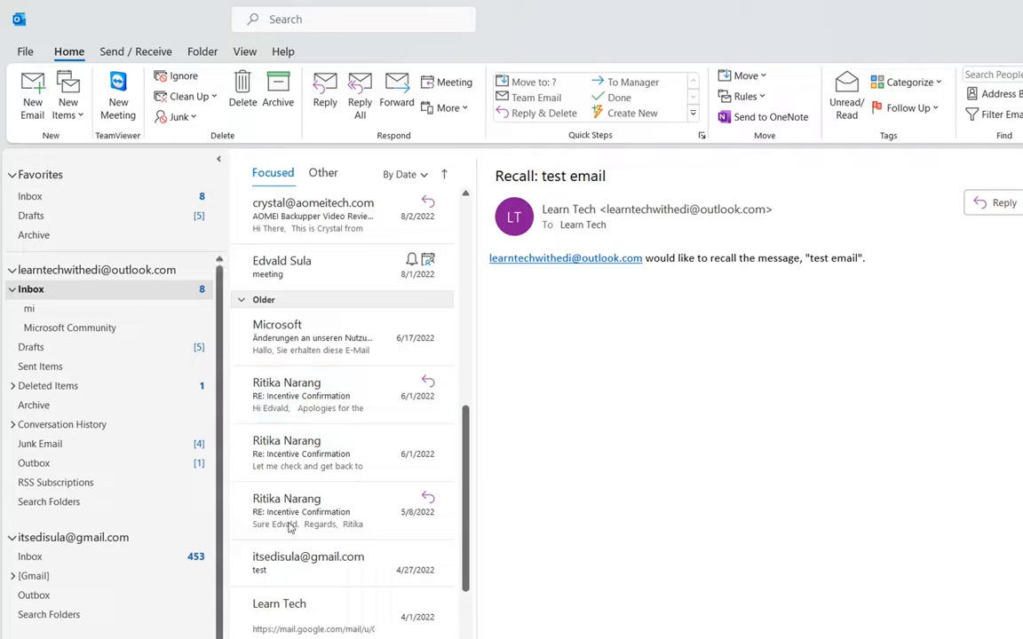